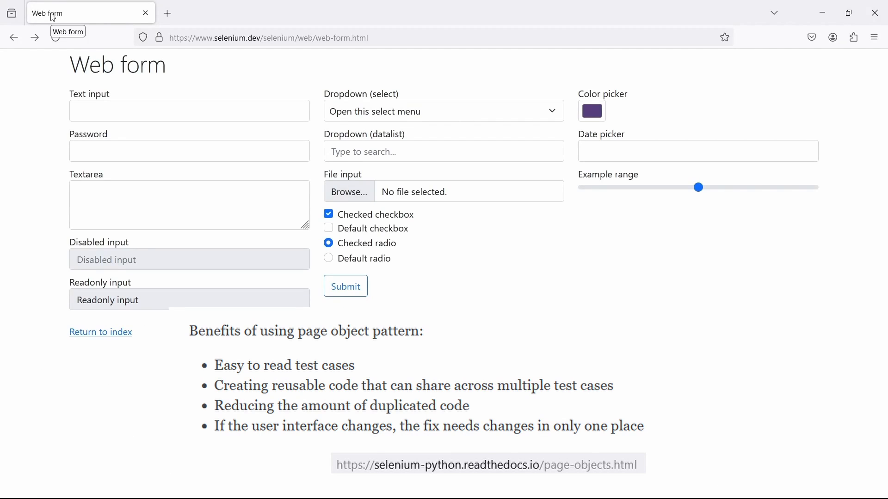
- Submit the empty Selenium web form in Firefox to reach the 'Received!' confirmation page
click(345, 286)
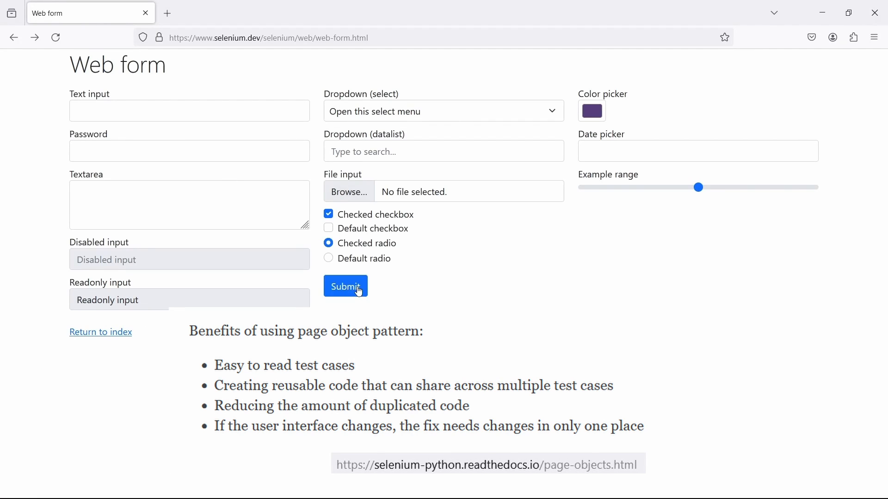
click(345, 286)
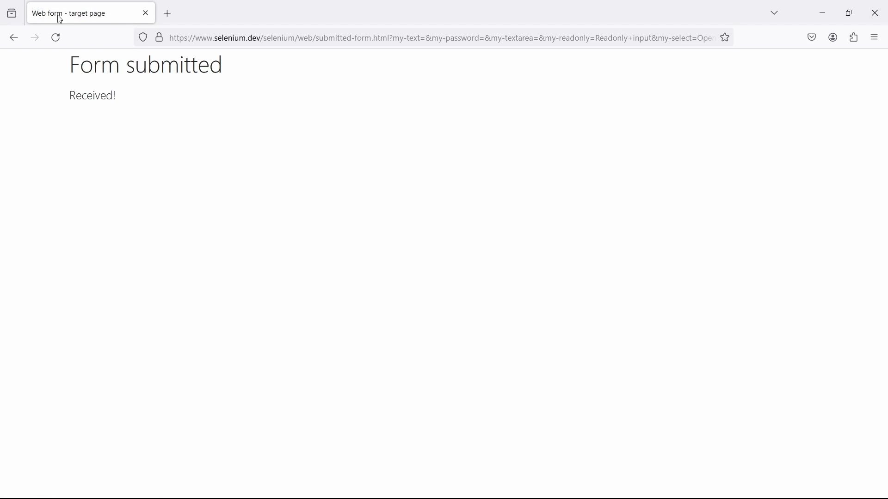
mouse_move(96, 21)
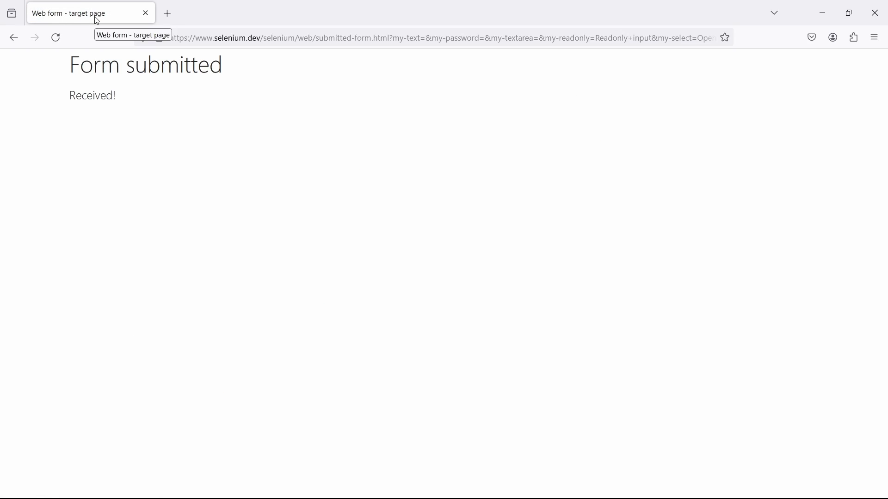
mouse_move(427, 125)
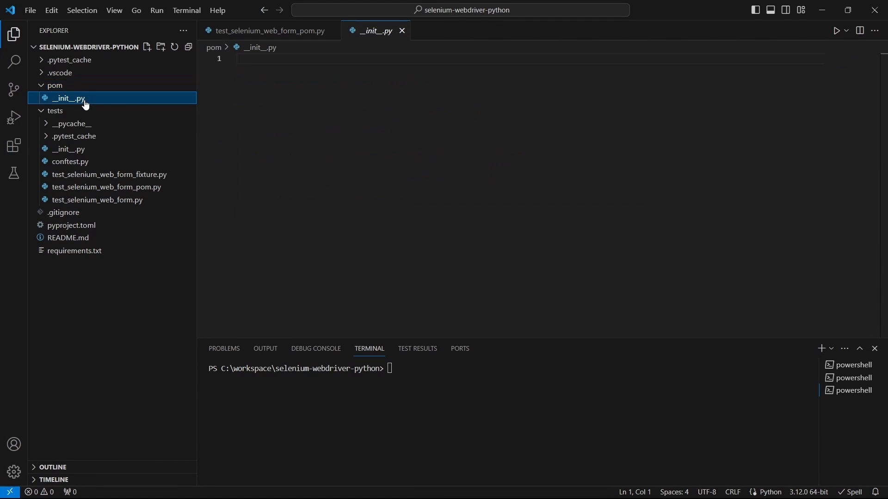
mouse_move(378, 31)
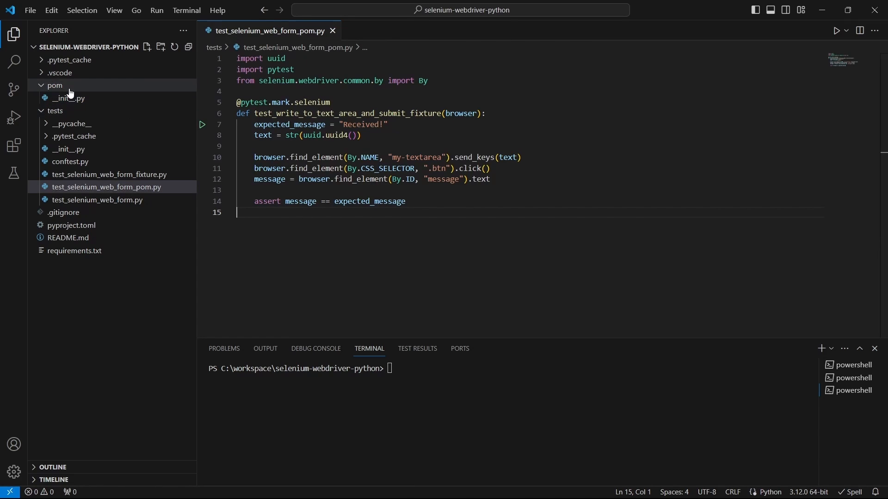
- Create an empty web_form_page.py file in the pom folder
click(161, 47)
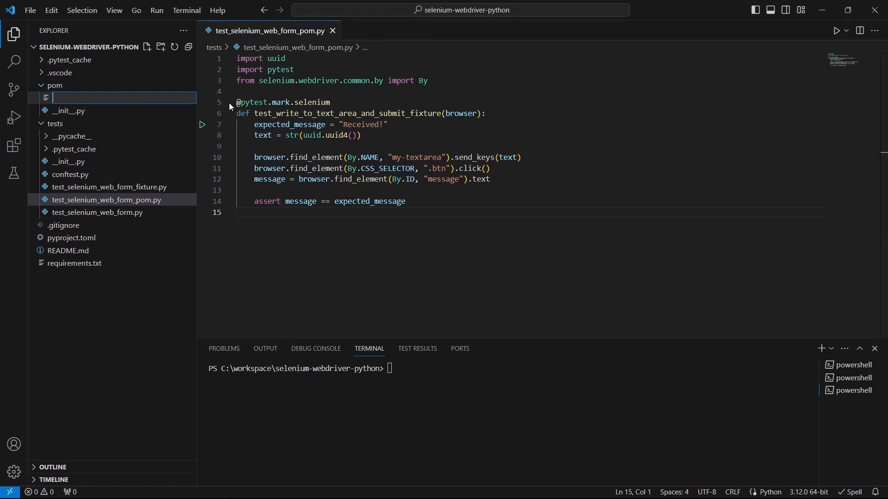
text(web_form)
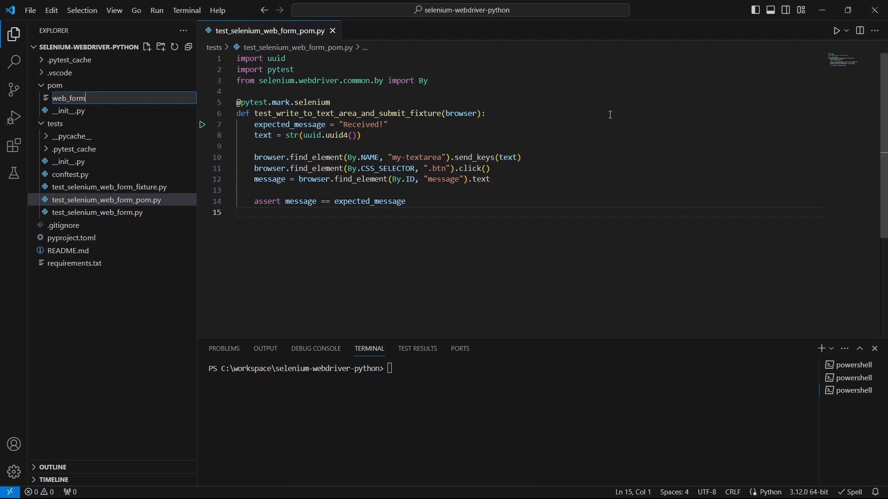
text(_page)
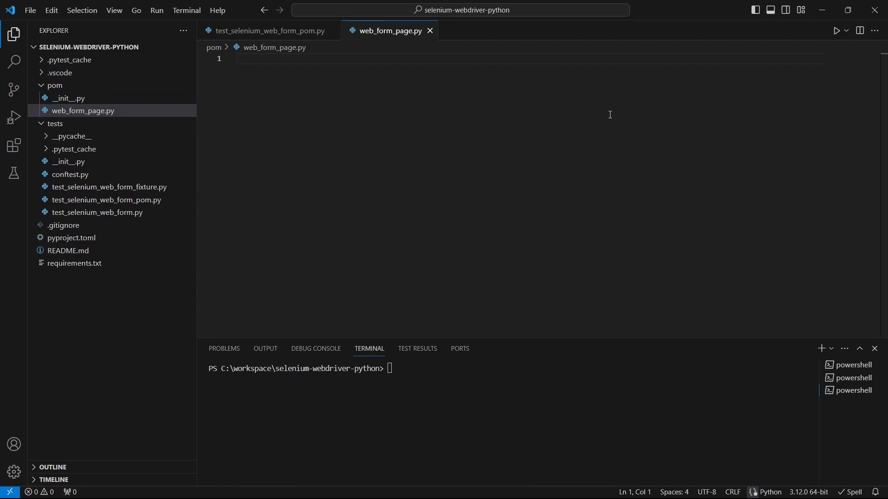
- Add web_form_page_target.py to pom, then return to web_form_page.py
right_click(55, 85)
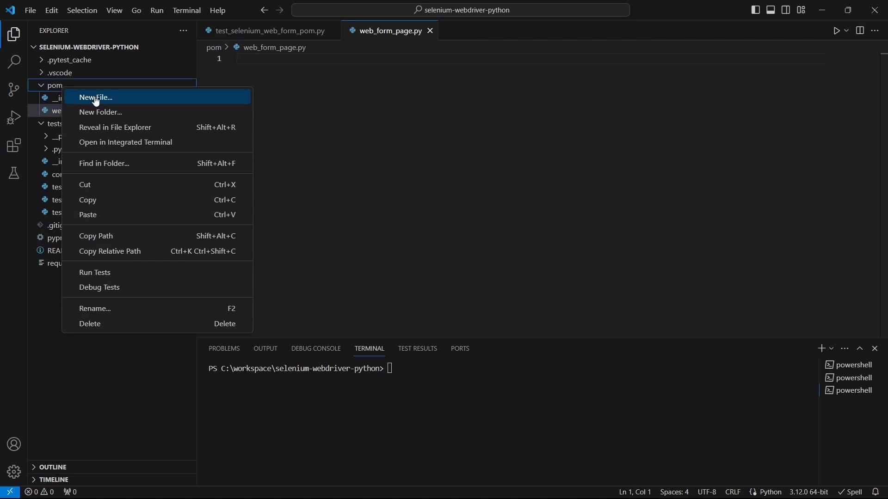
click(94, 96)
text(web_form_page)
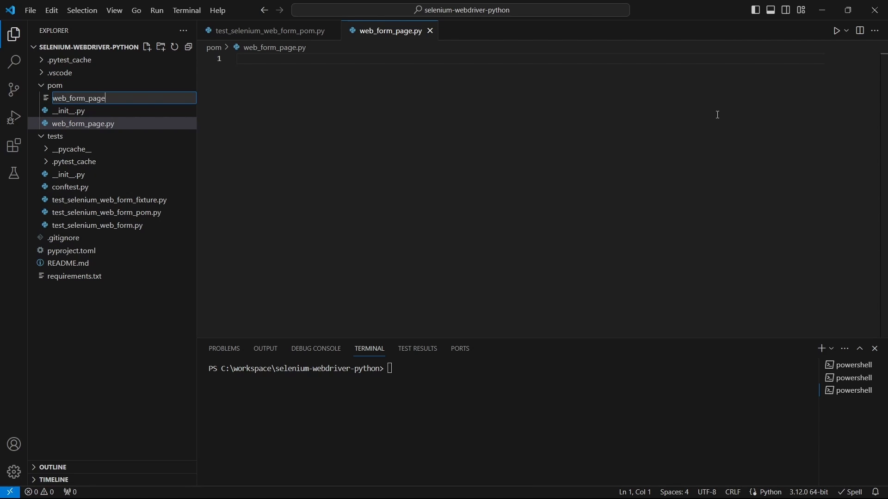
text(_target)
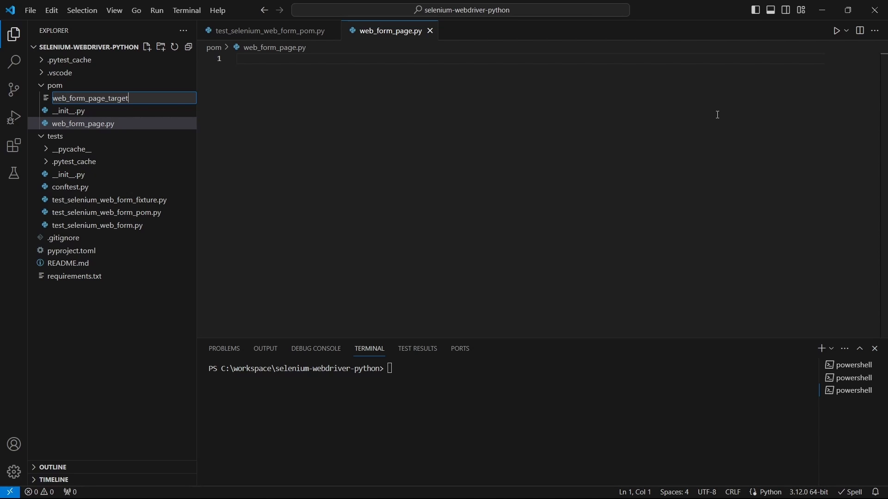
key(Return)
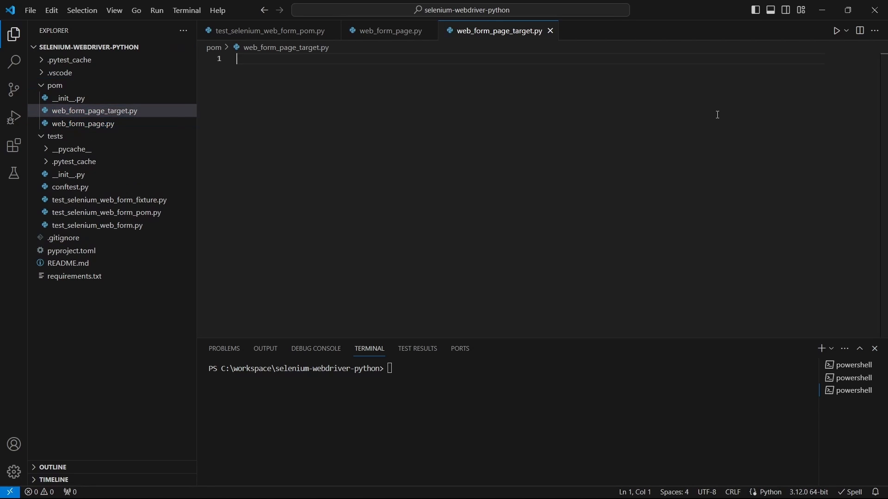
click(83, 123)
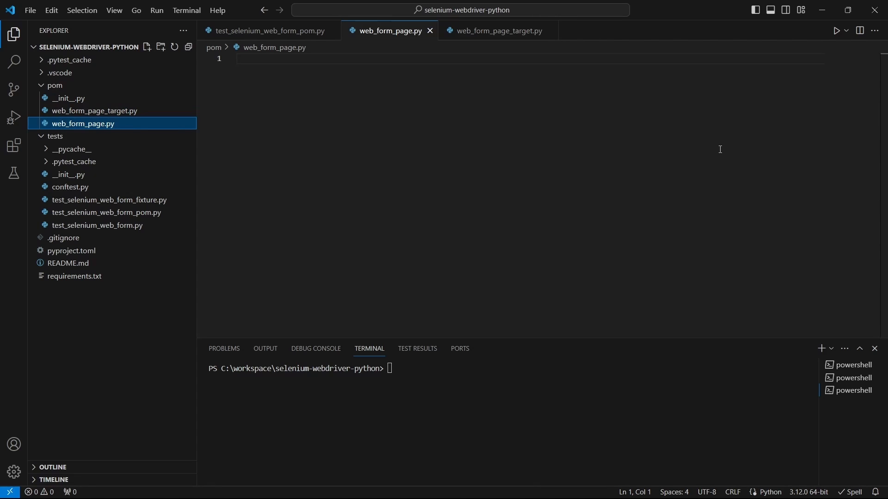
- Declare the WebFormPage class with an __init__ constructor
text(class)
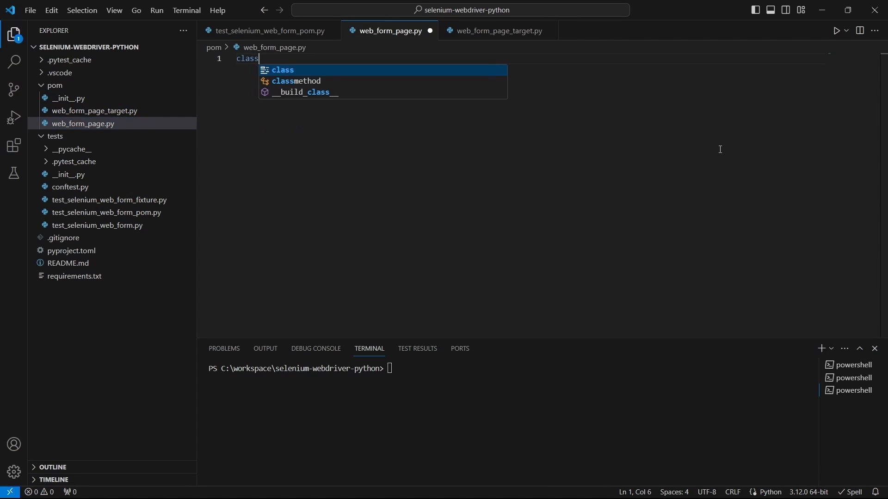
text(WebForm)
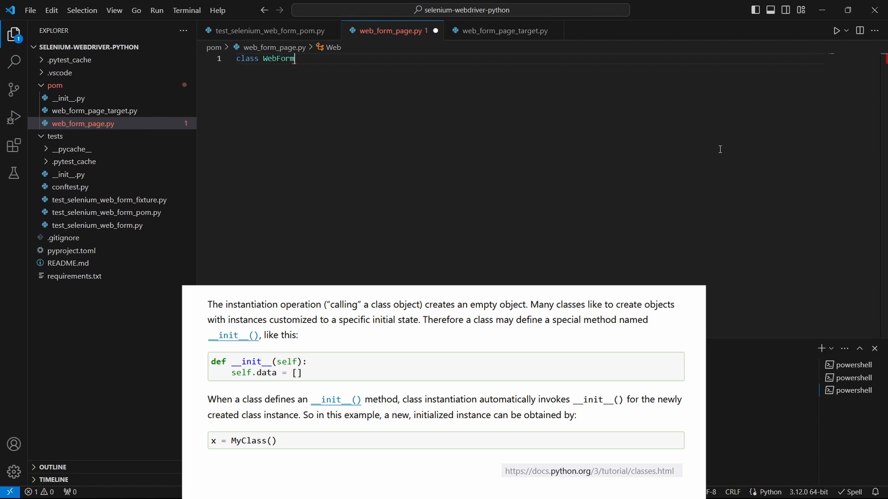
text(Page:)
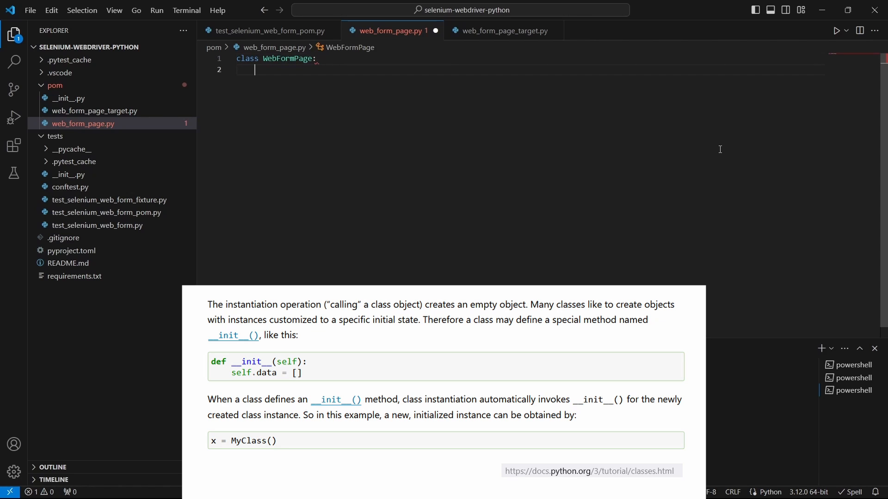
text(def __init__(self) -> None:)
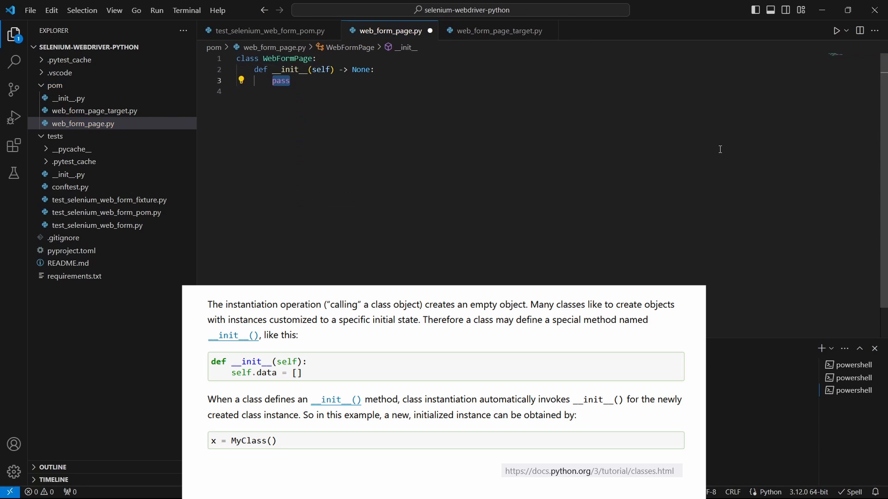
- Give the constructor a driver: webdriver parameter and store it as self.driver
click(326, 69)
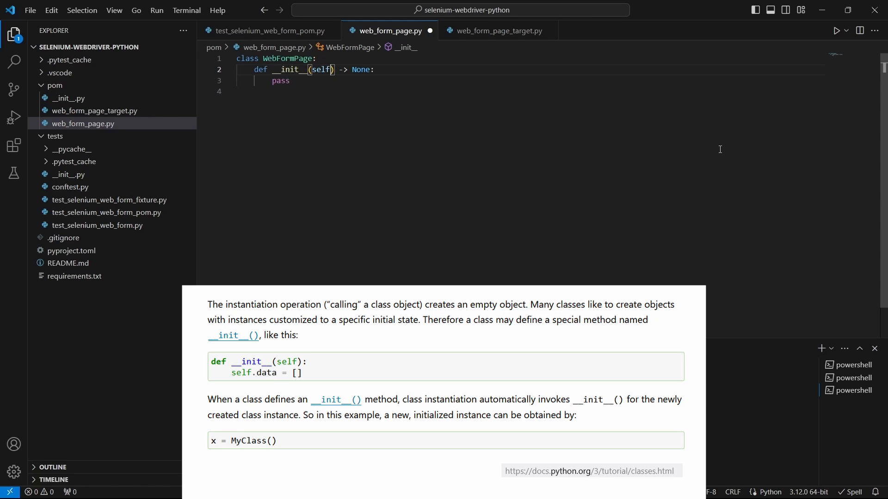
text(,)
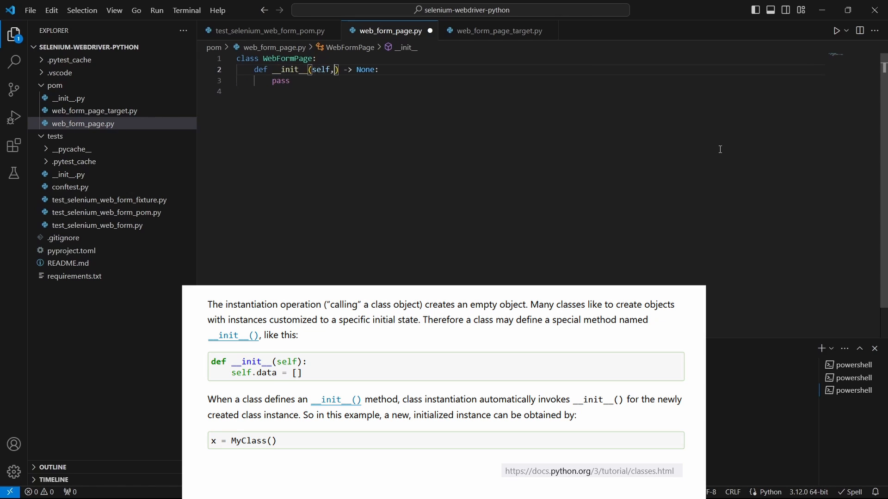
text(driver :)
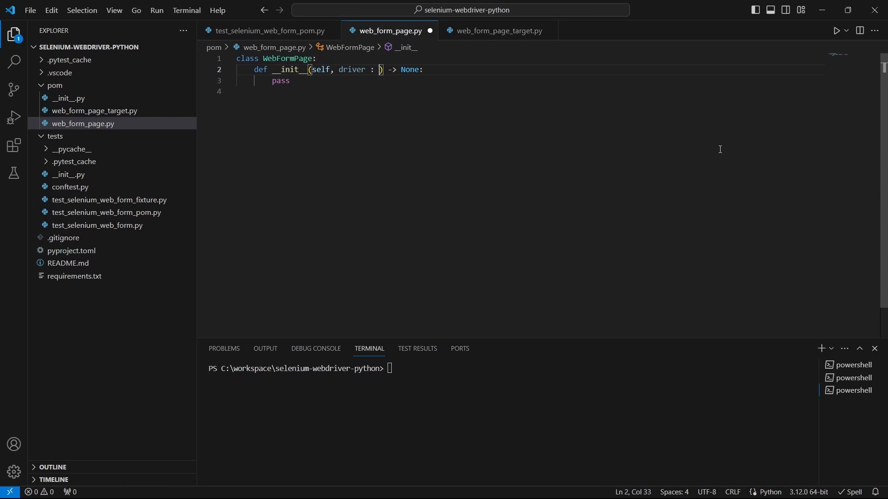
text(webdriver)
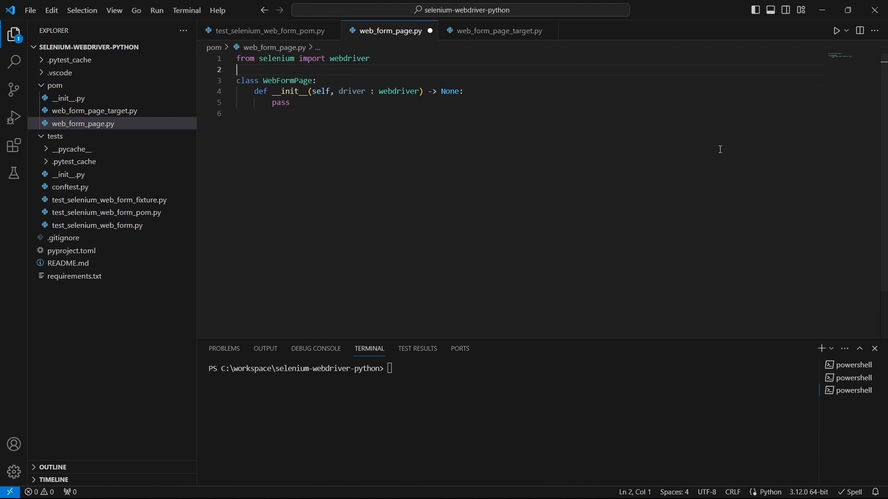
click(292, 103)
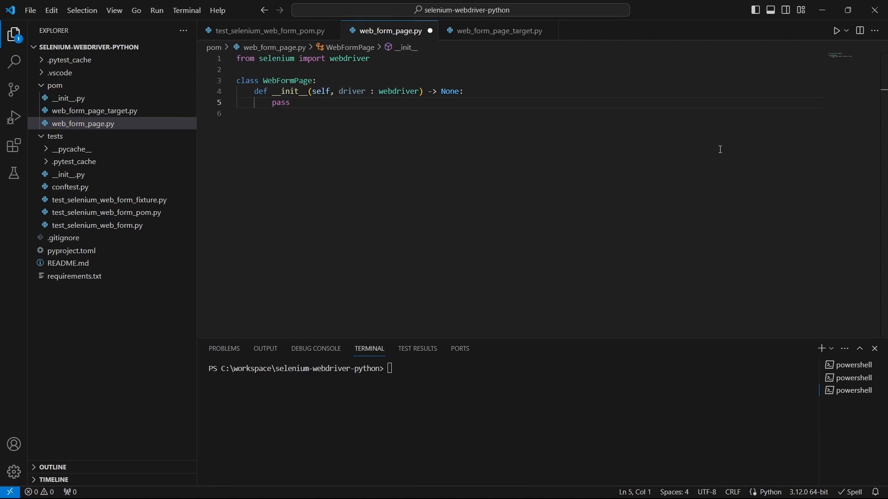
text(self.d)
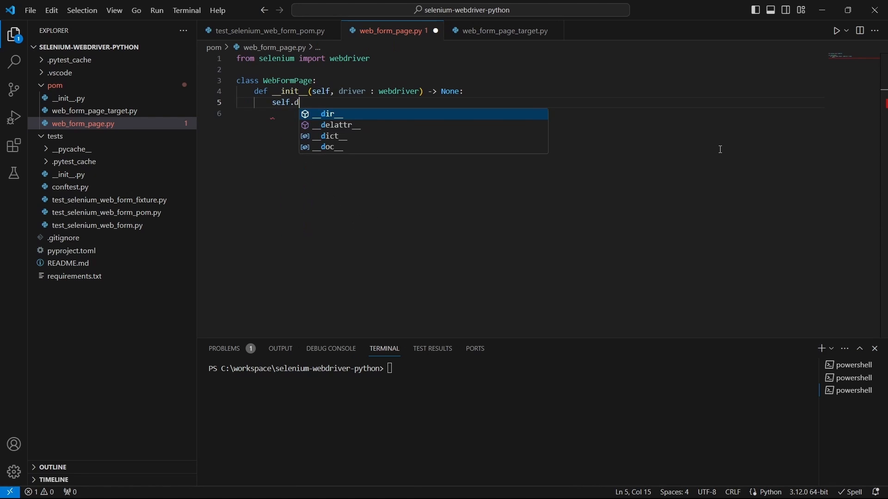
text(river = driver)
click(530, 113)
text(self.title = "Web form")
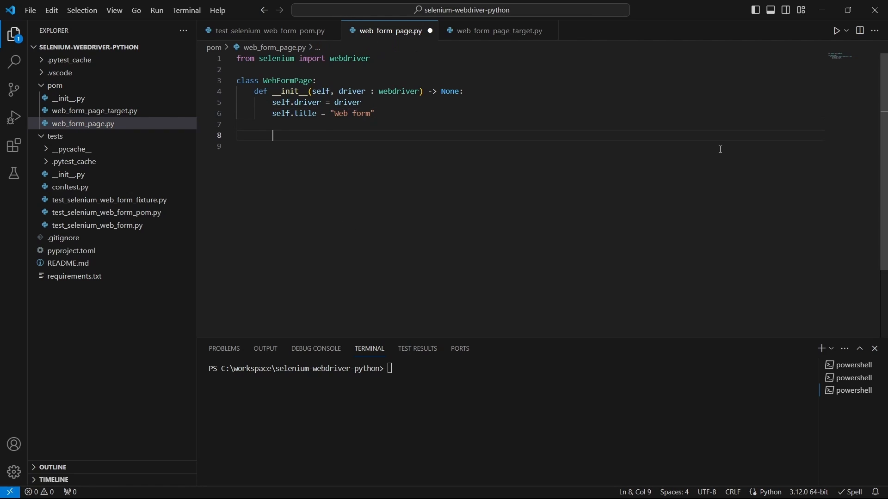
- Add the _my_textarea = By.NAME, "my-textarea" locator, reusing the test's lookup
click(267, 31)
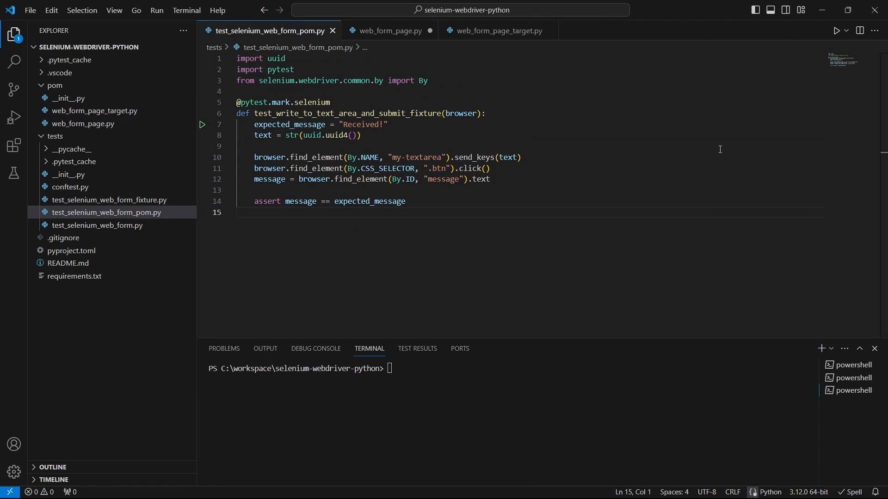
click(240, 157)
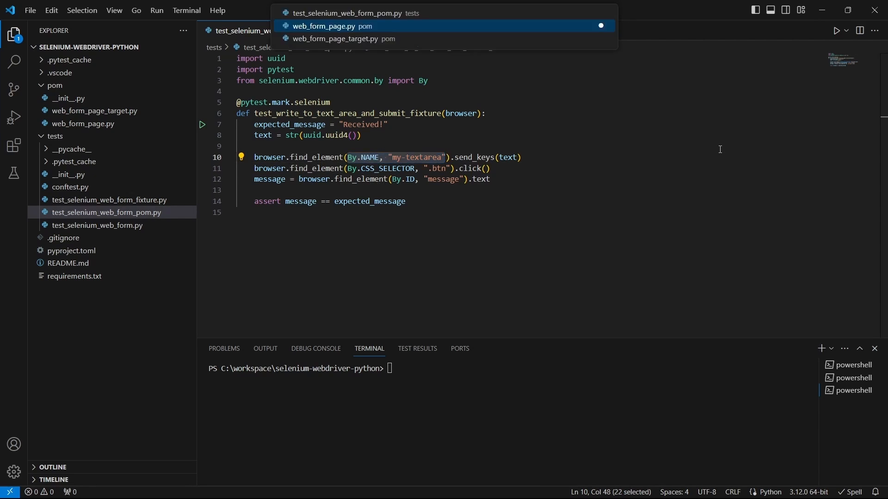
click(331, 26)
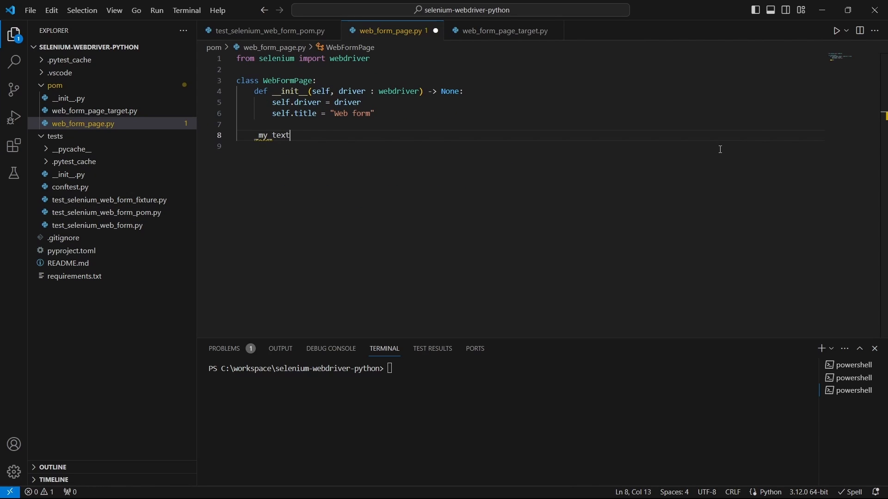
text(area =)
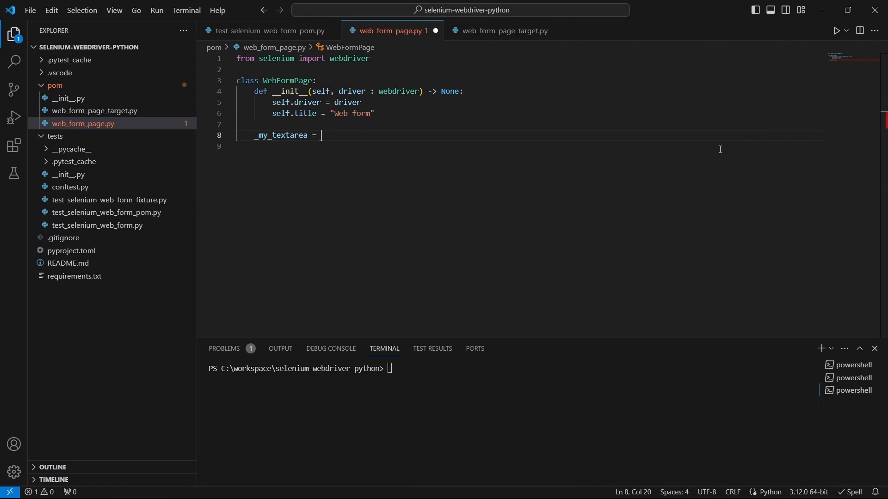
text(By.NAME, "my-textarea")
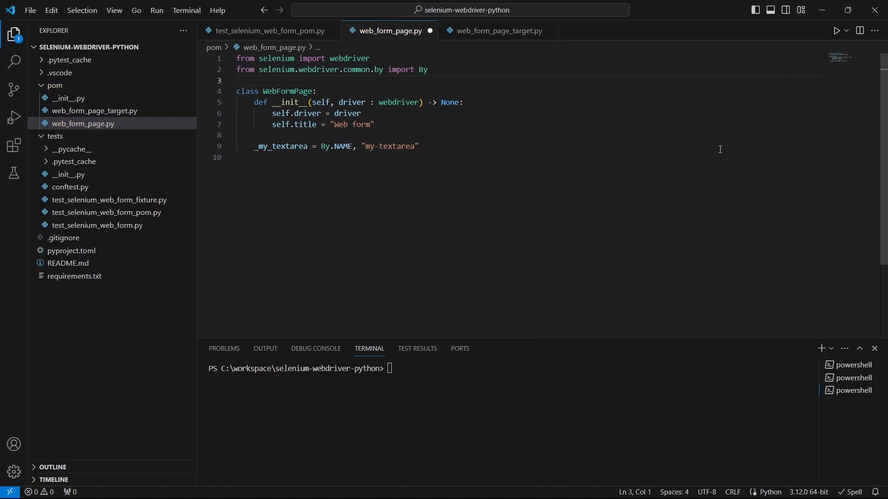
- Add the _submit_form = By.CSS_SELECTOR, ".btn" locator for the submit button
click(255, 157)
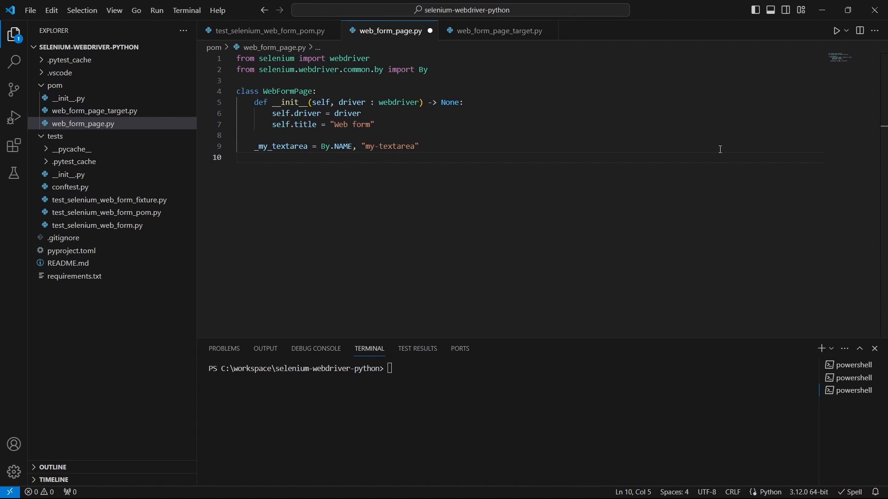
click(267, 31)
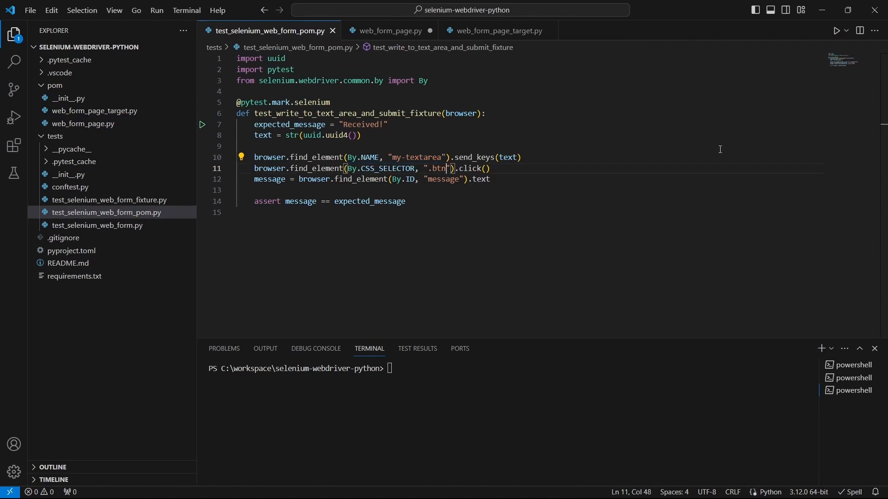
double_click(439, 169)
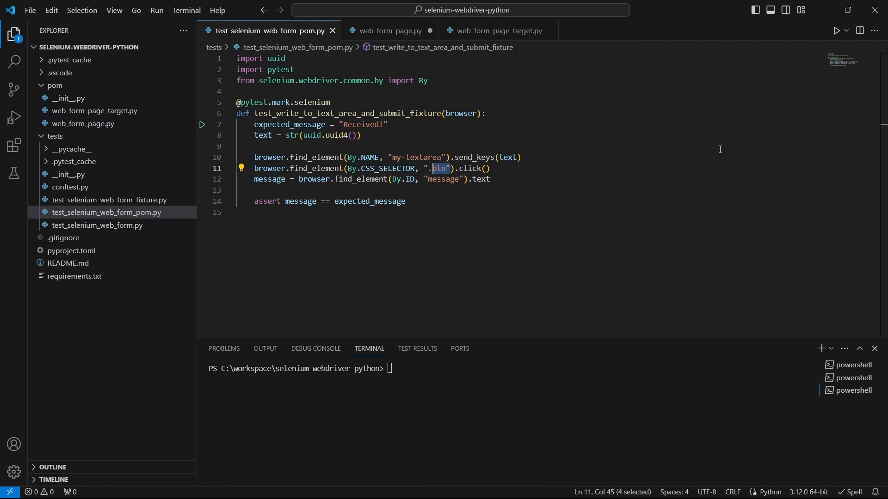
click(389, 31)
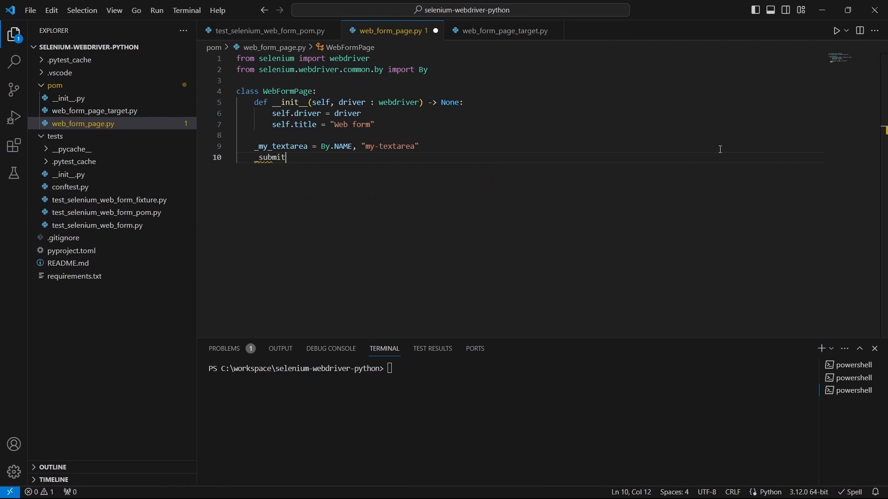
text(_form)
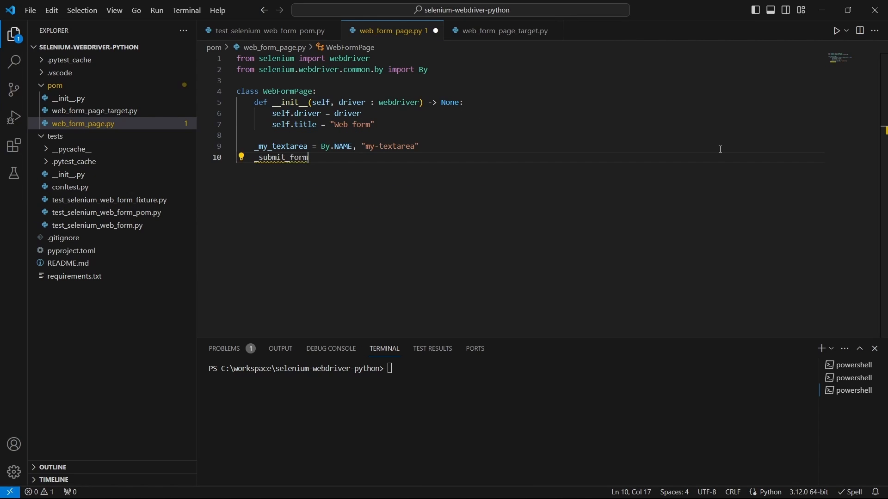
text(= By.CSS_SELECTOR, ".btn")
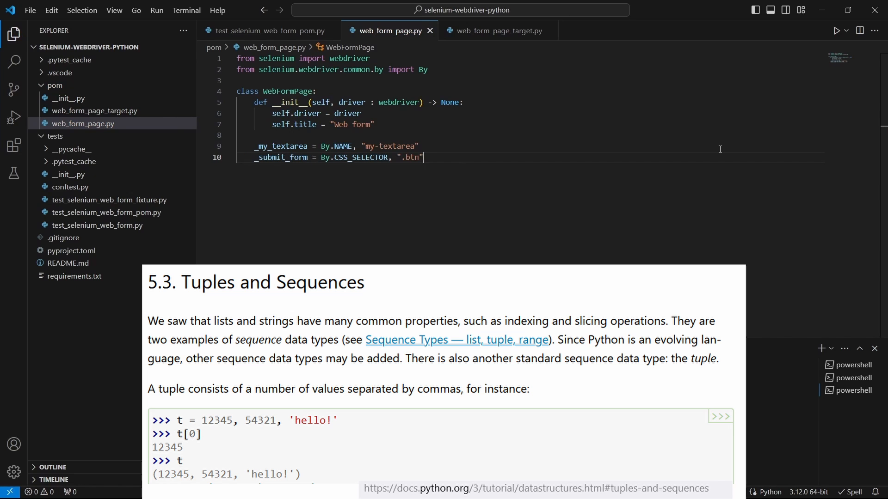
mouse_move(503, 151)
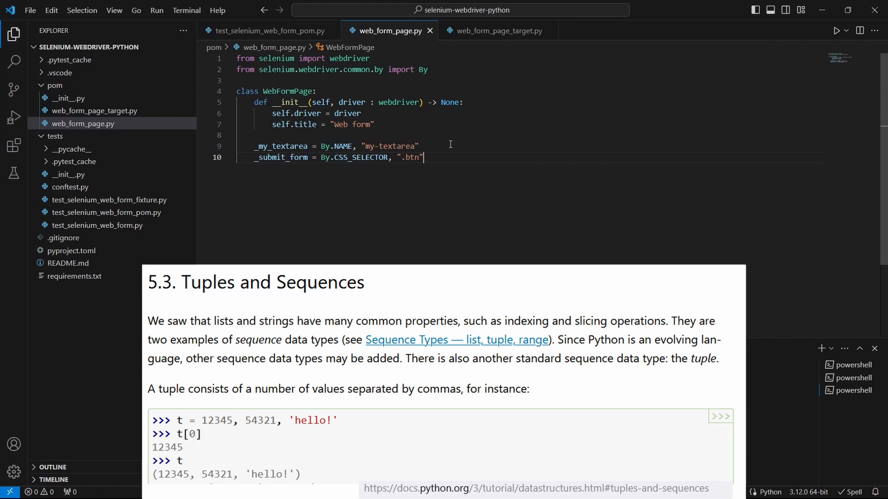
- Add the set_textarea(self, text: str) method signature to WebFormPage
text(def set)
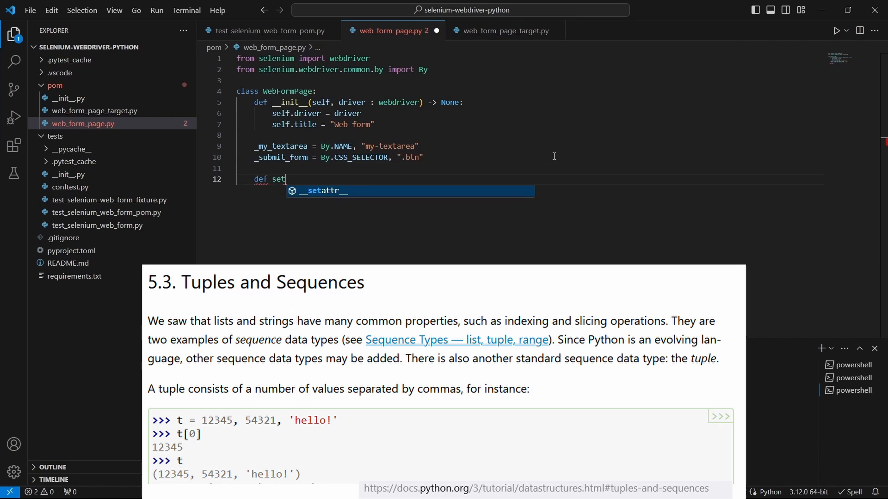
text(_textarea)
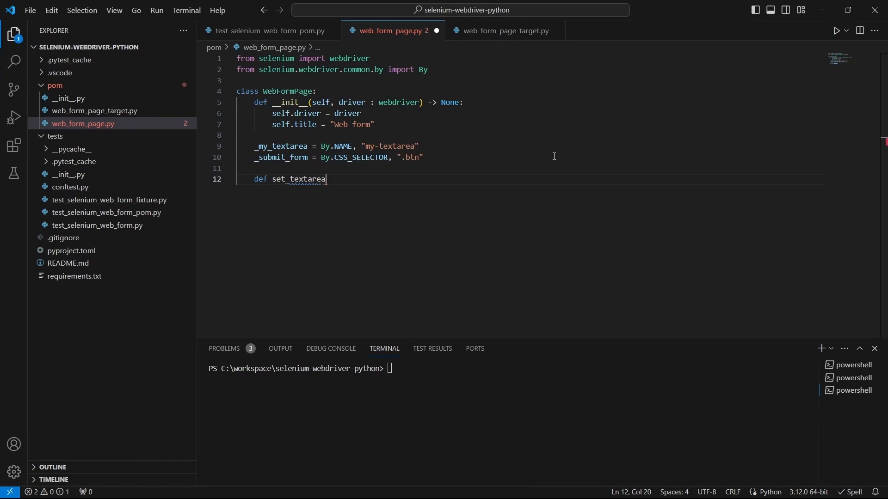
text((self))
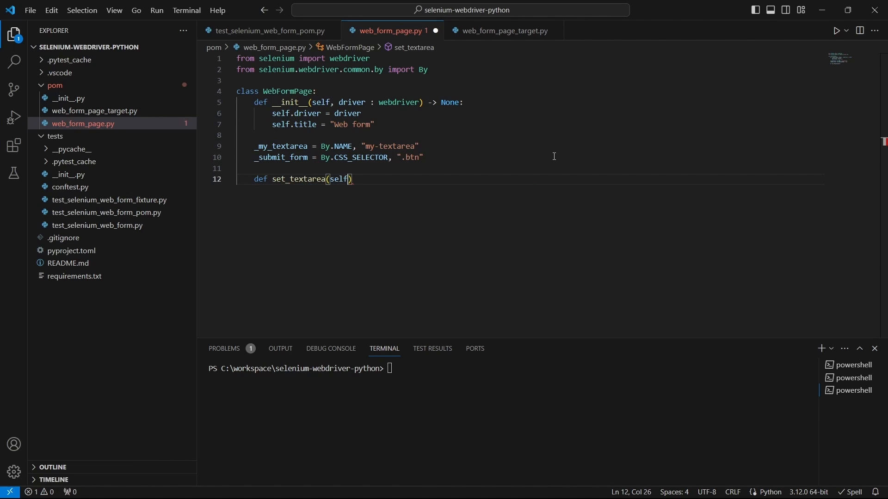
text(, text : s)
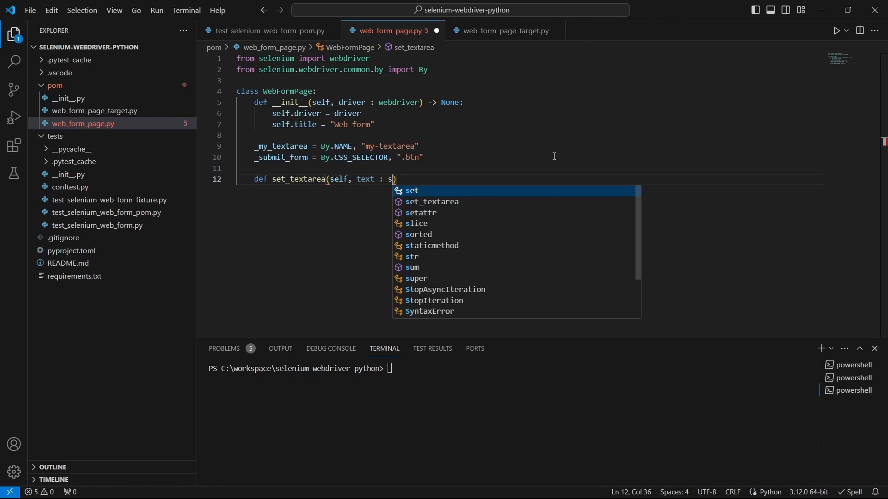
text(tr):)
text(self.driver)
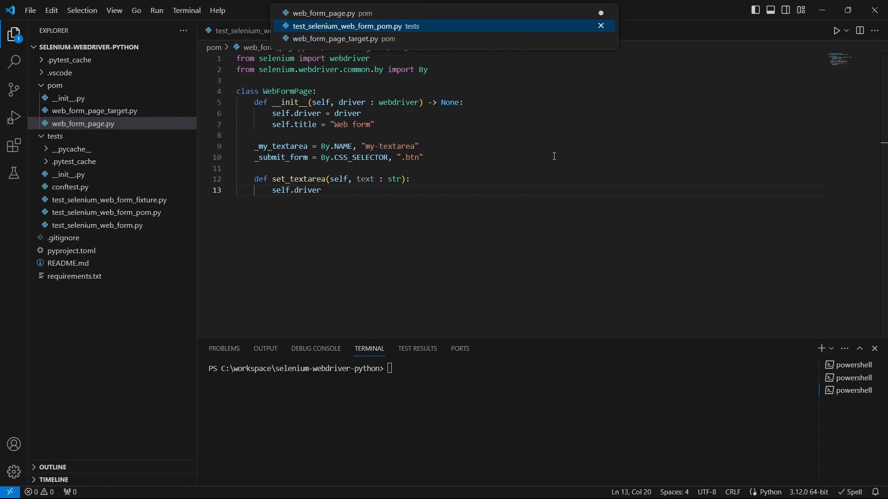
- Make set_textarea send text to find_element(*self._my_textarea) and return self
click(347, 26)
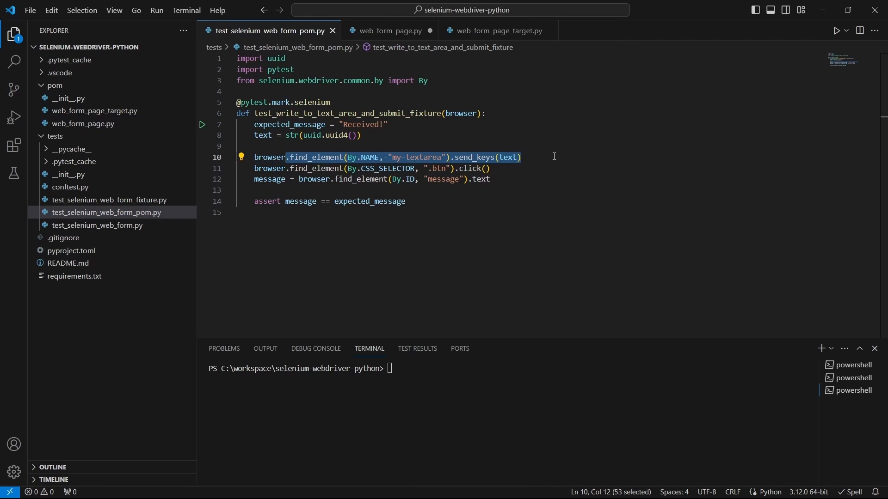
click(390, 31)
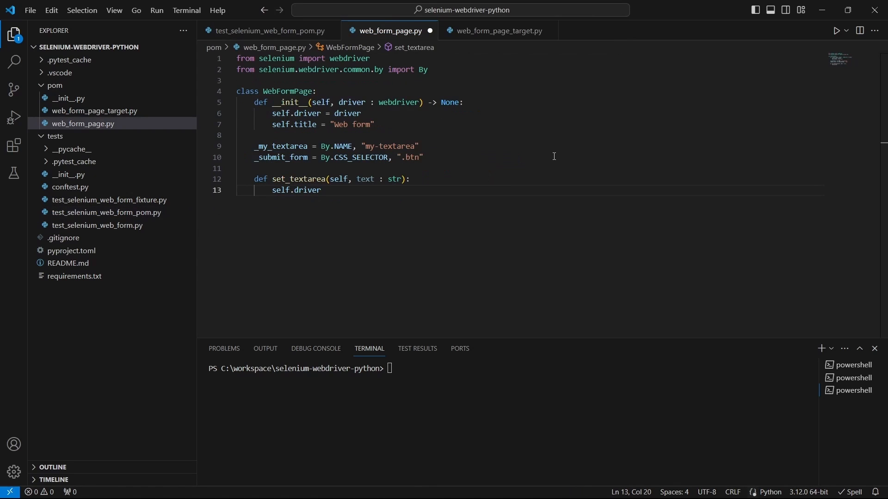
text(.find_element(By.NAME, "my-textarea").send_keys(text))
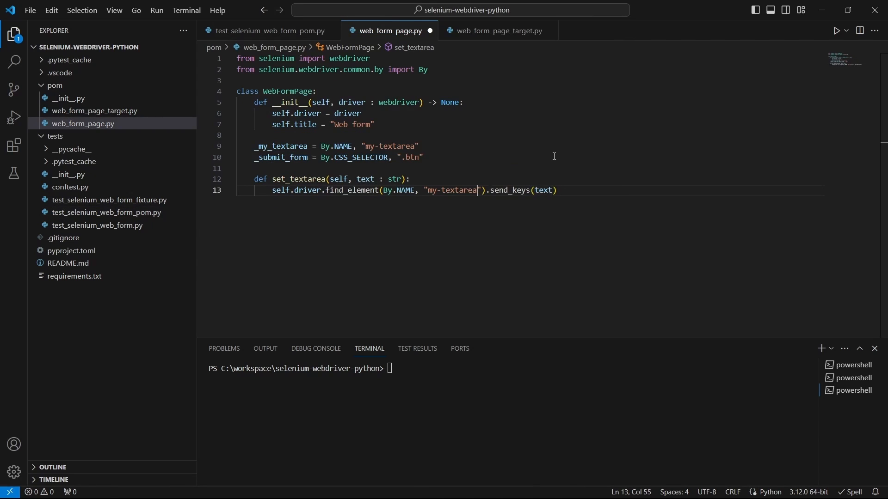
key(Right)
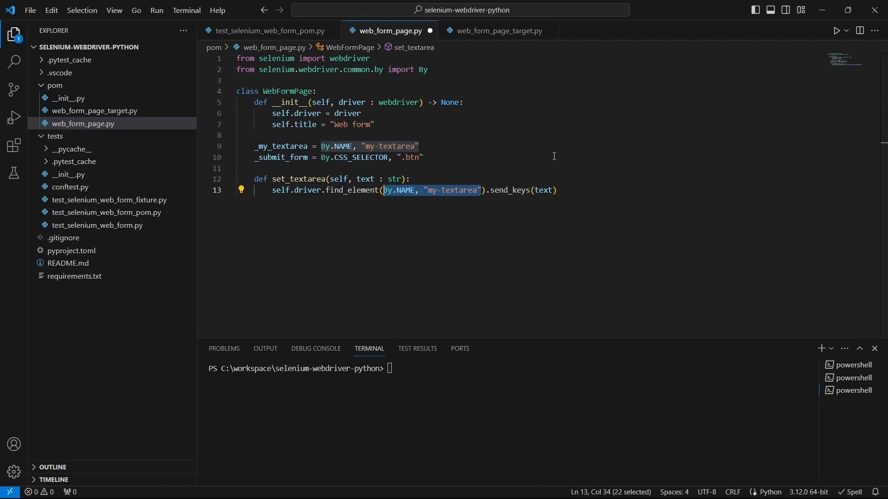
text(self.)
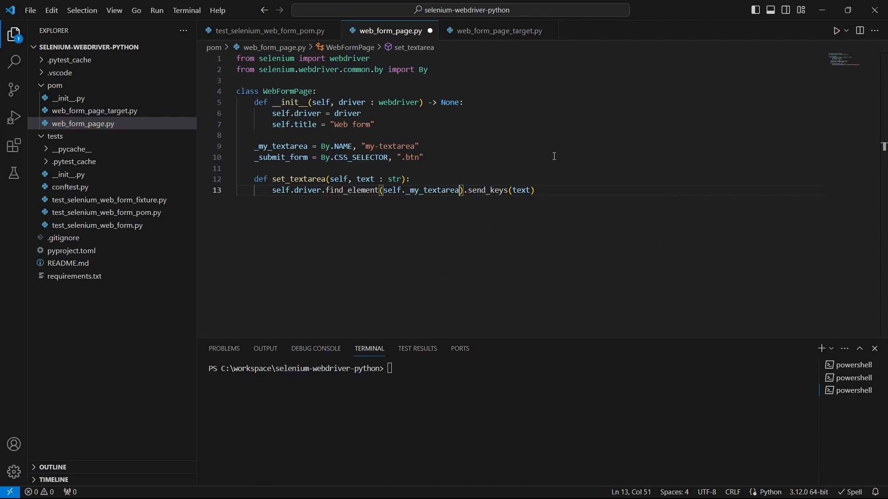
click(406, 190)
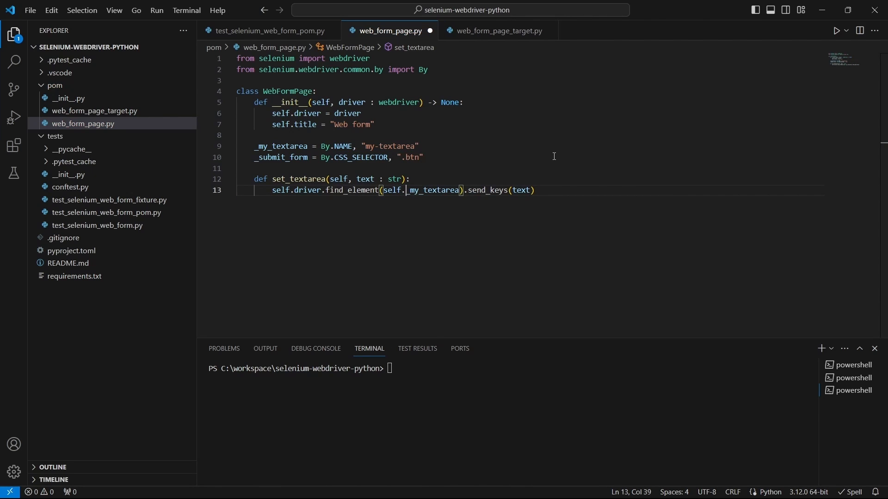
text(*)
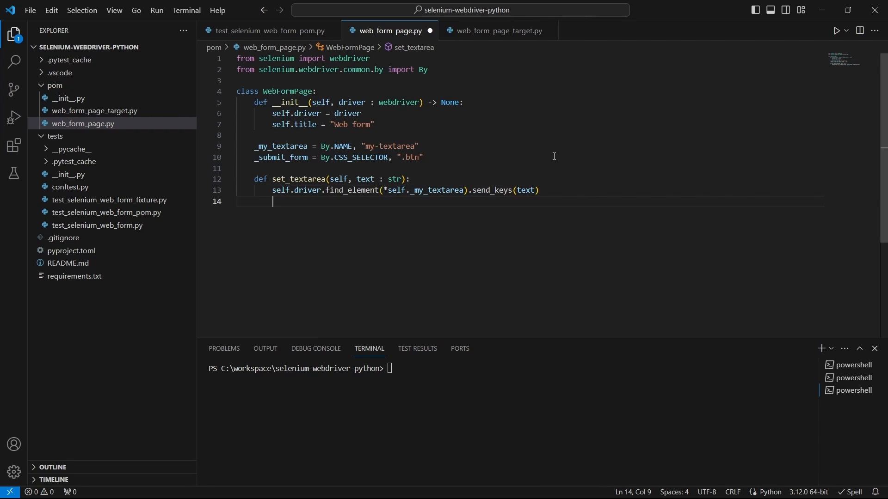
text(return)
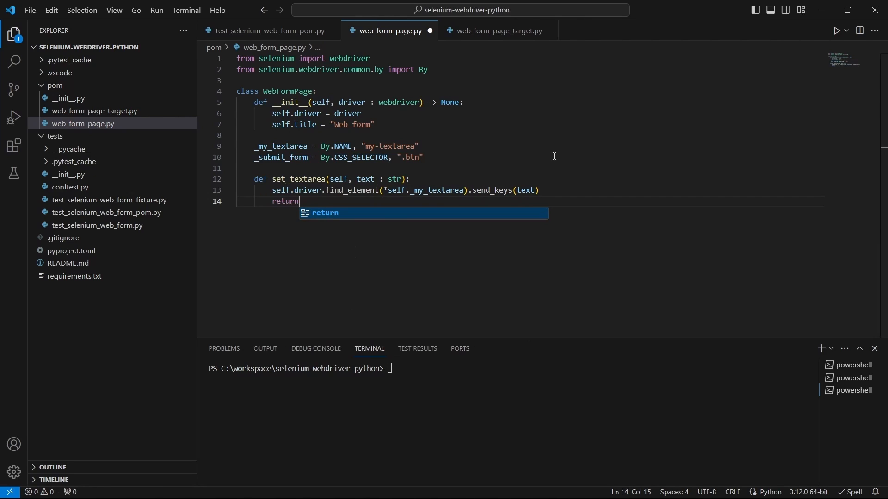
text(self)
text(def)
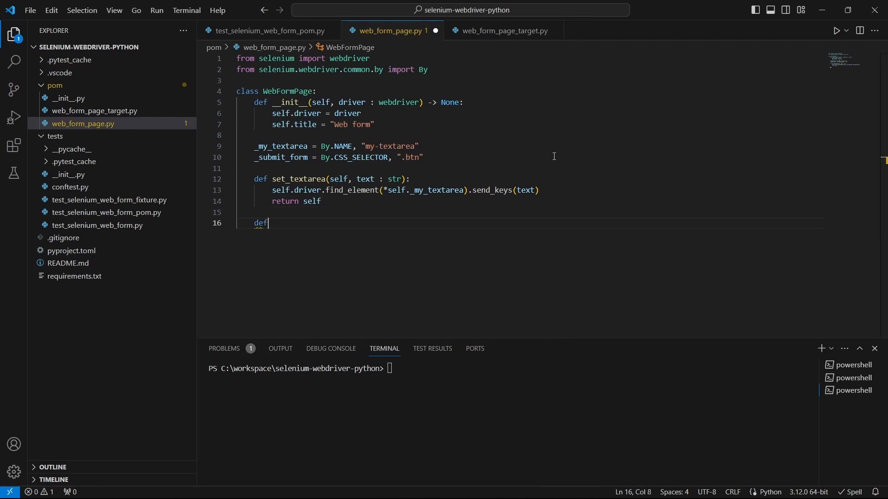
- Add submit_form(self), clicking the element found with *self._submit_form
text(sub)
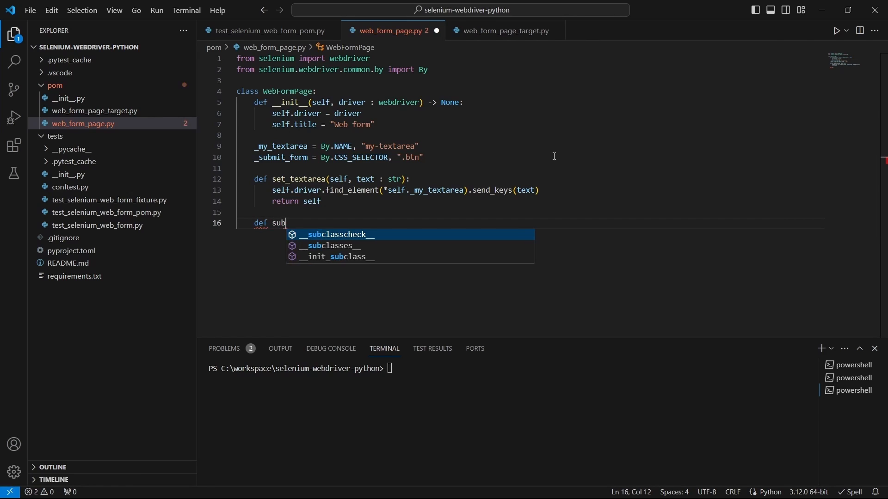
text(mit_form)
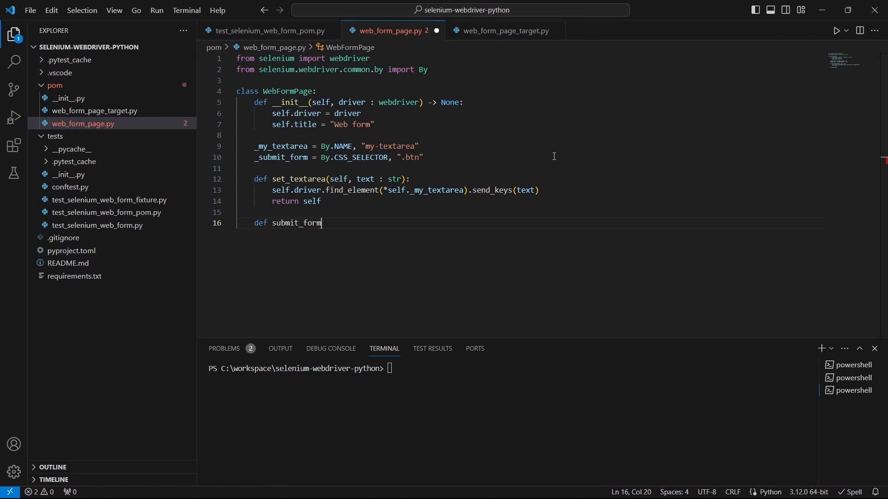
text((self):)
text(self.driver)
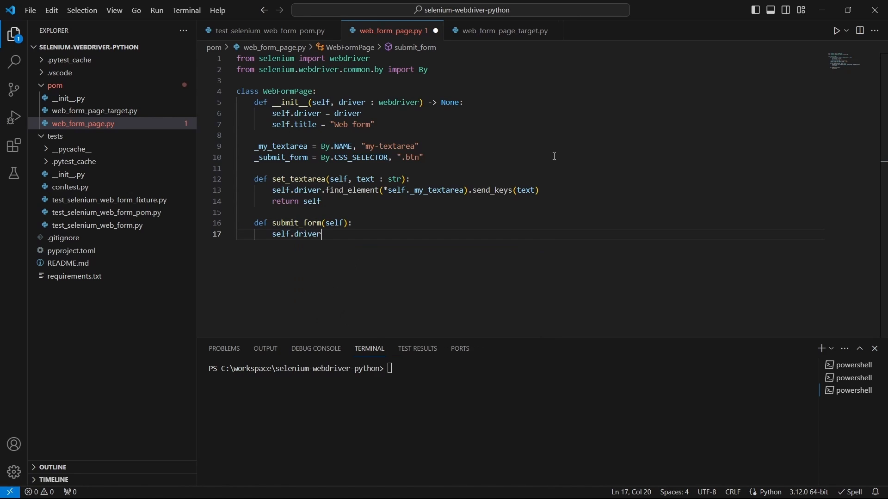
click(266, 31)
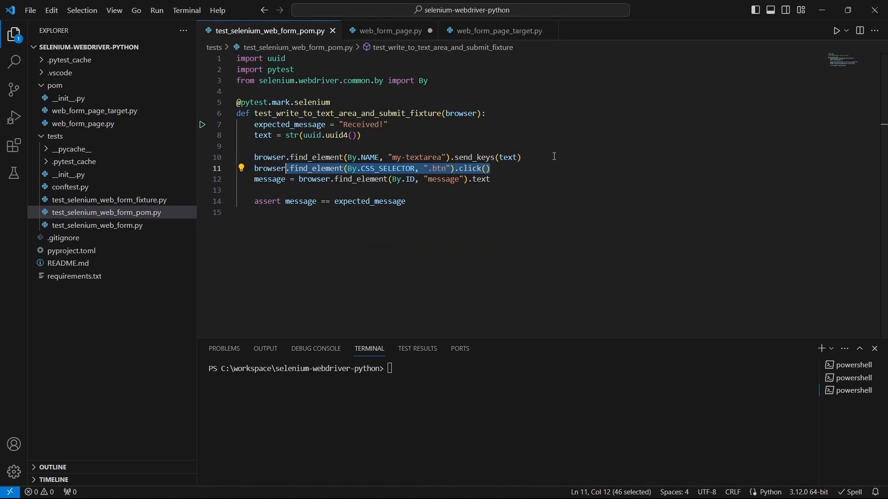
click(388, 31)
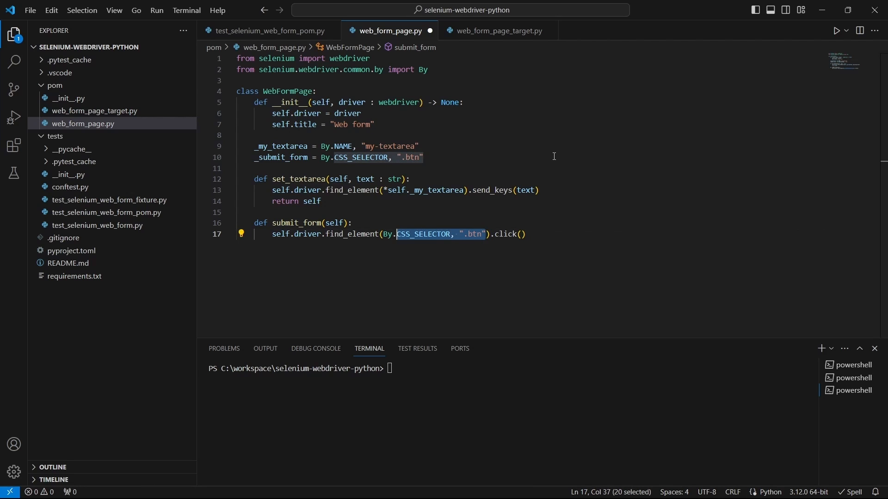
text(s)
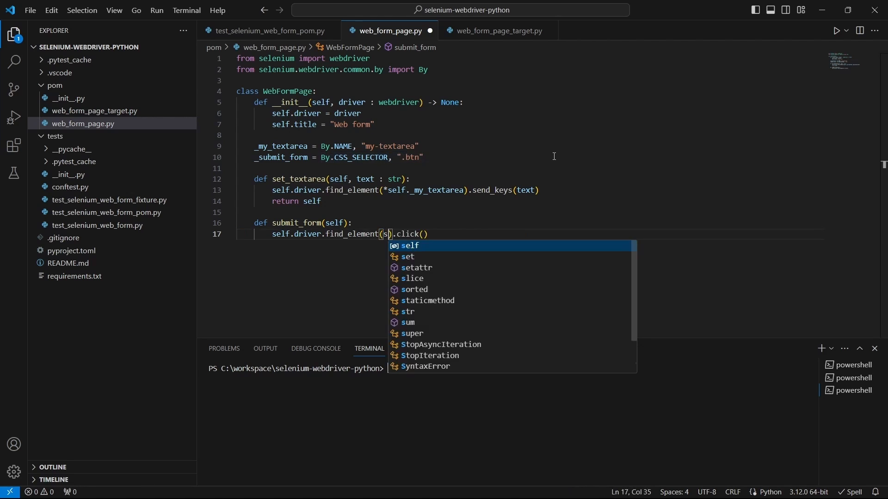
text(elf.)
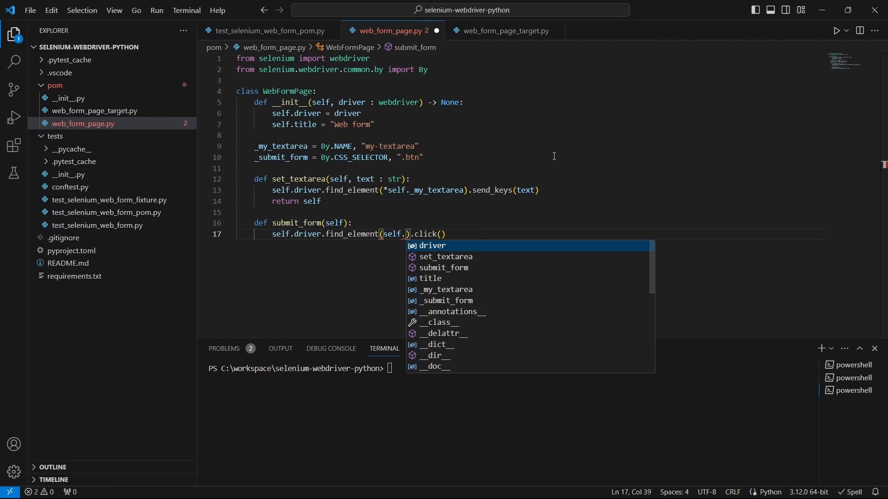
text(_submit_form)
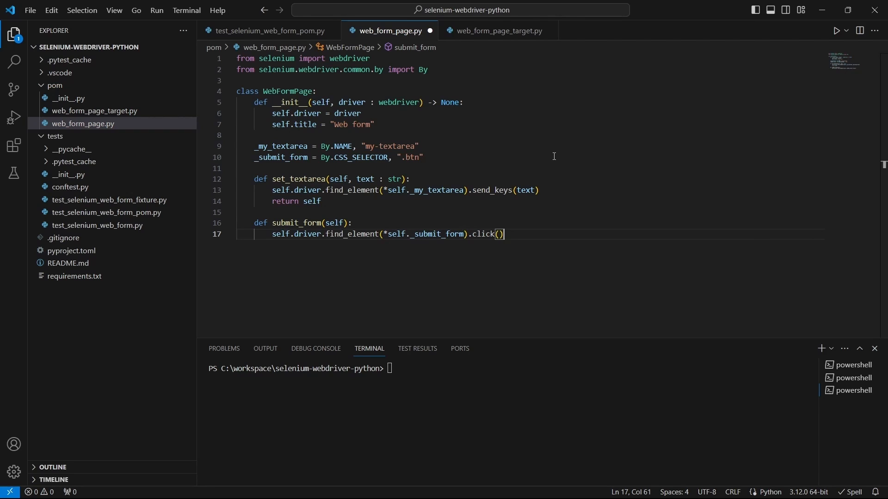
text(re)
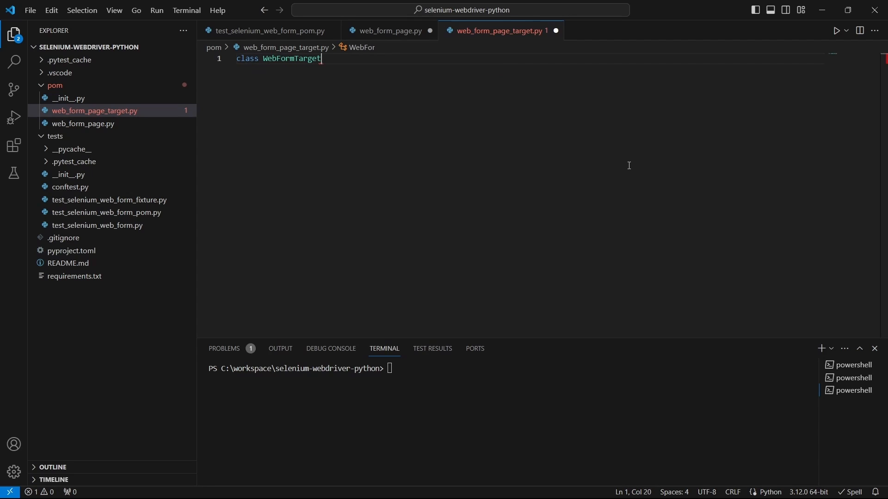
- Define WebFormTargetPage with a webdriver import and a _message = By.ID 'message' locator
text(Page:)
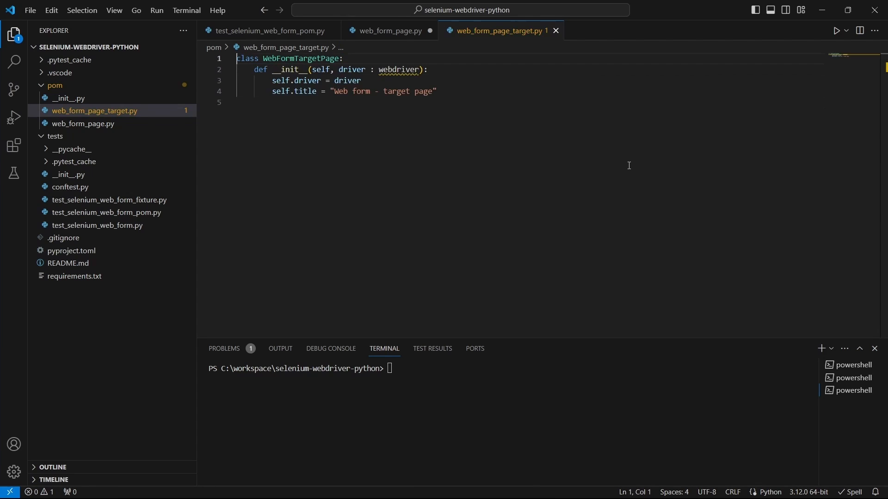
text(from selenium import webdriver)
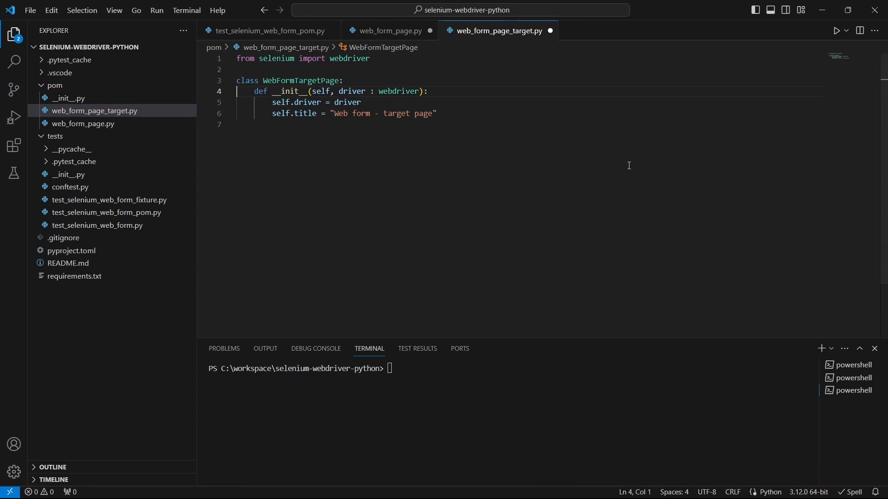
key(Enter)
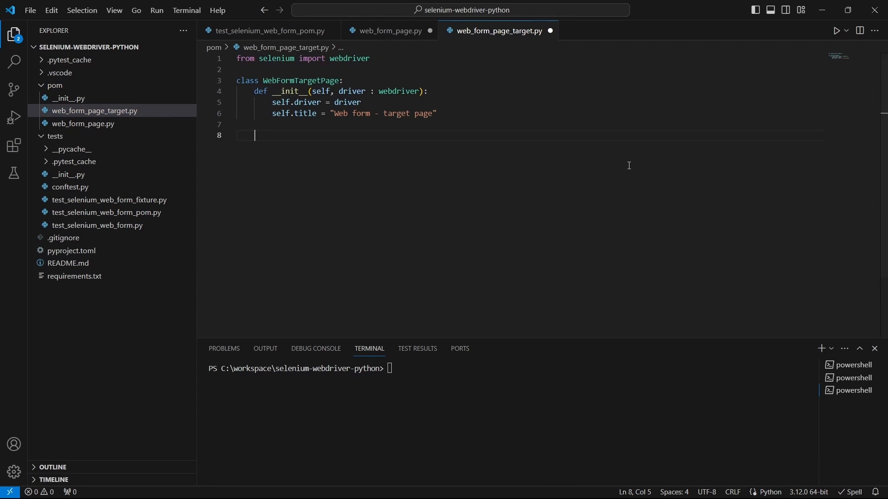
click(267, 30)
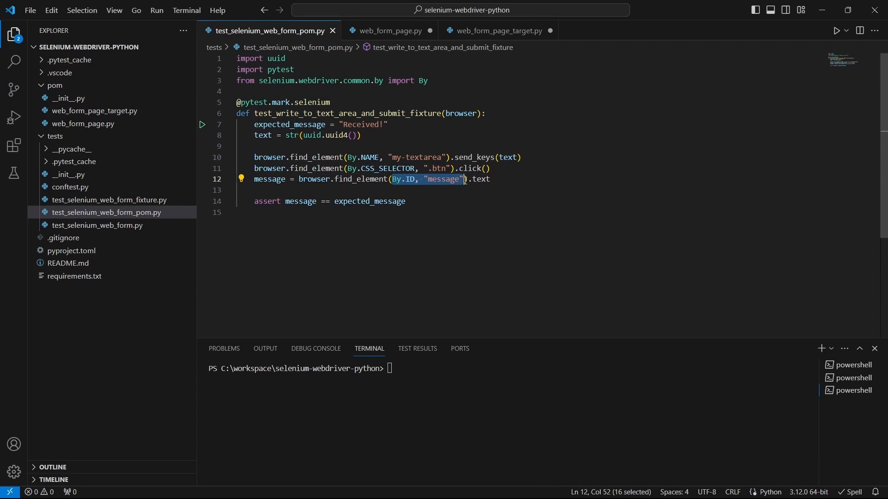
mouse_move(553, 171)
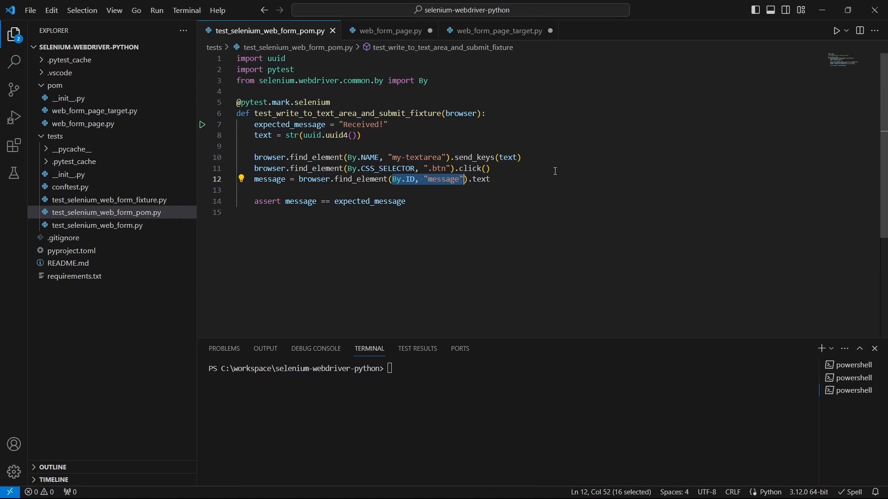
click(497, 30)
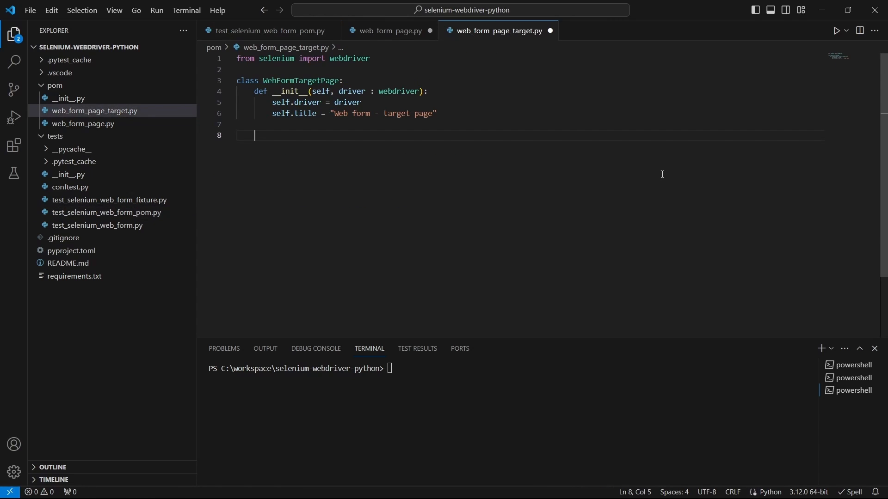
text(me)
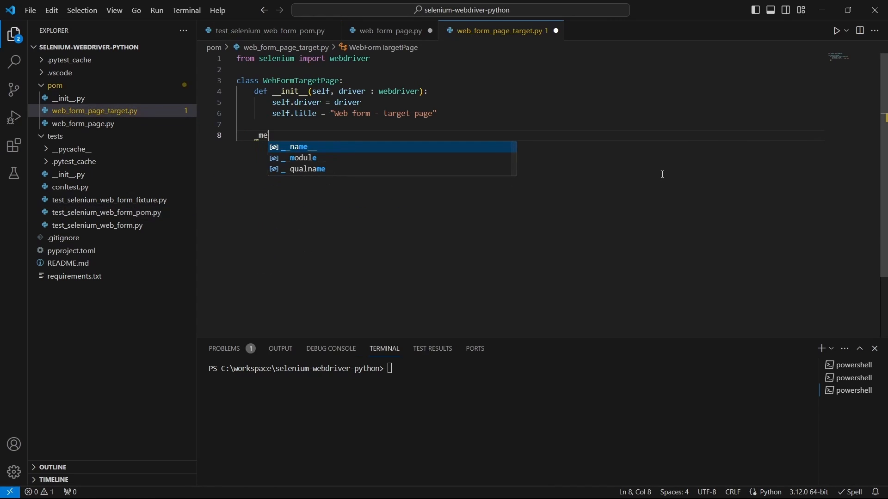
text(ssage = By.ID, "message)
text(def get)
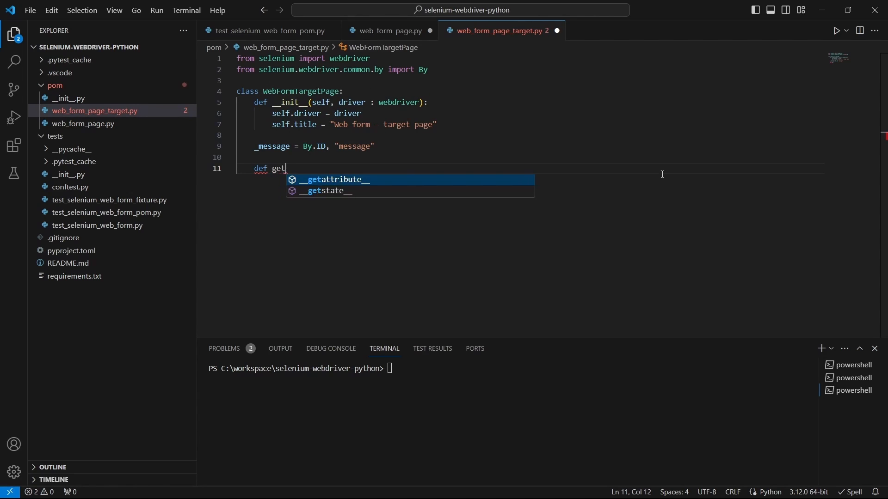
- Add get_message returning find_element(*self._message).text
text(_messag)
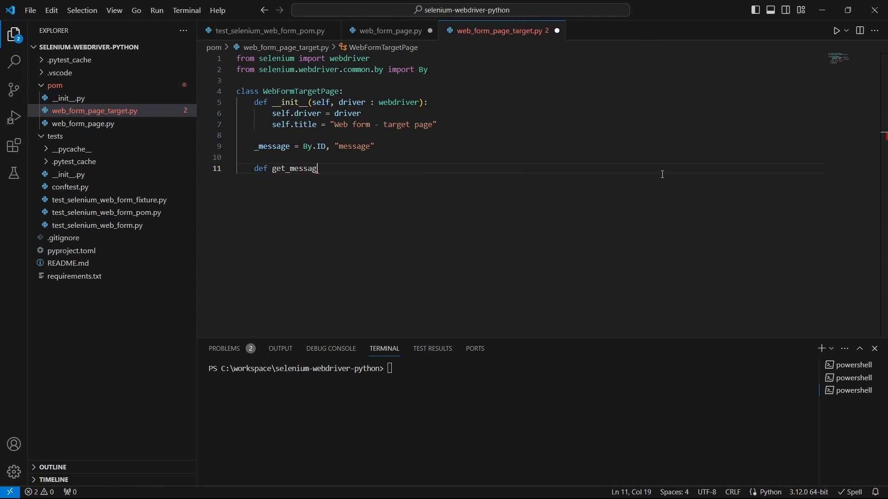
text(e(self))
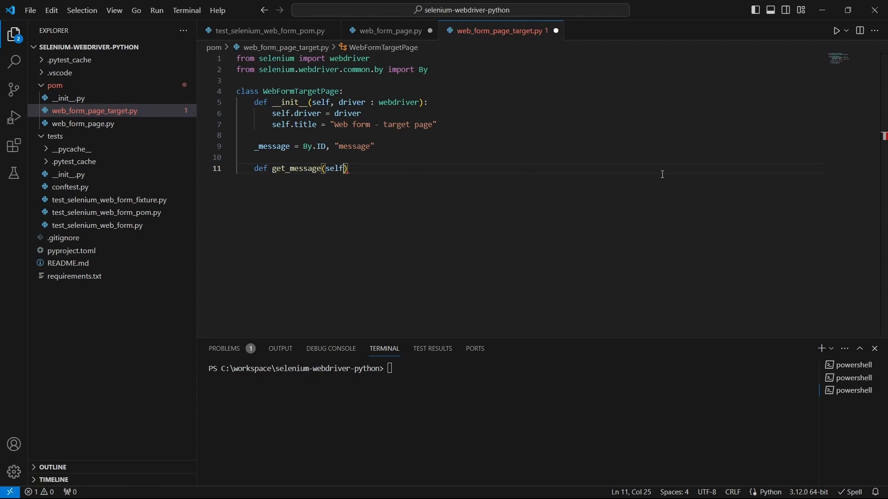
key(Return)
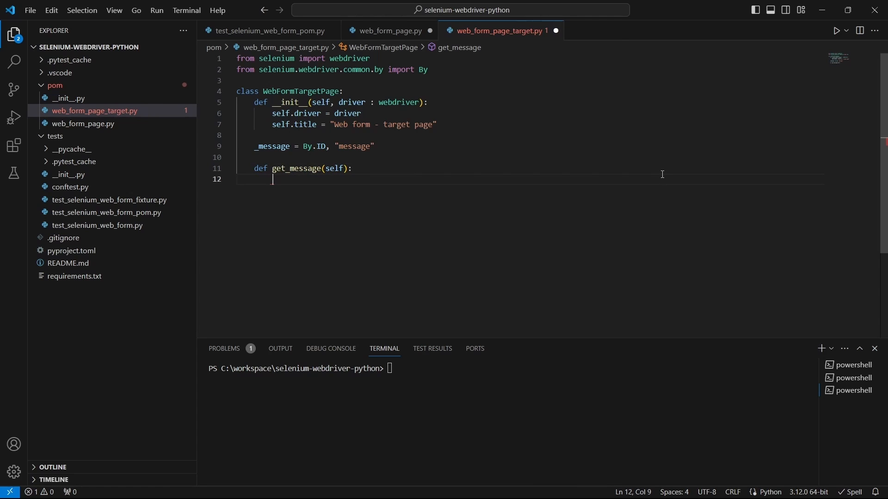
click(270, 30)
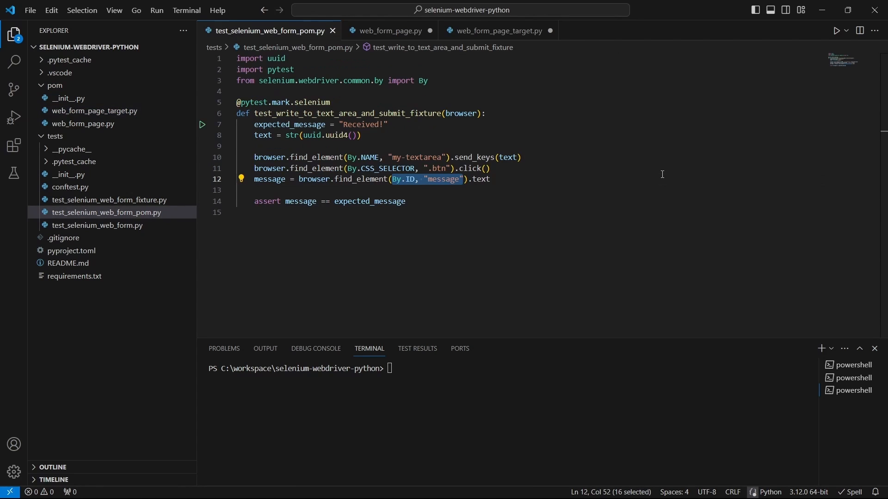
click(404, 179)
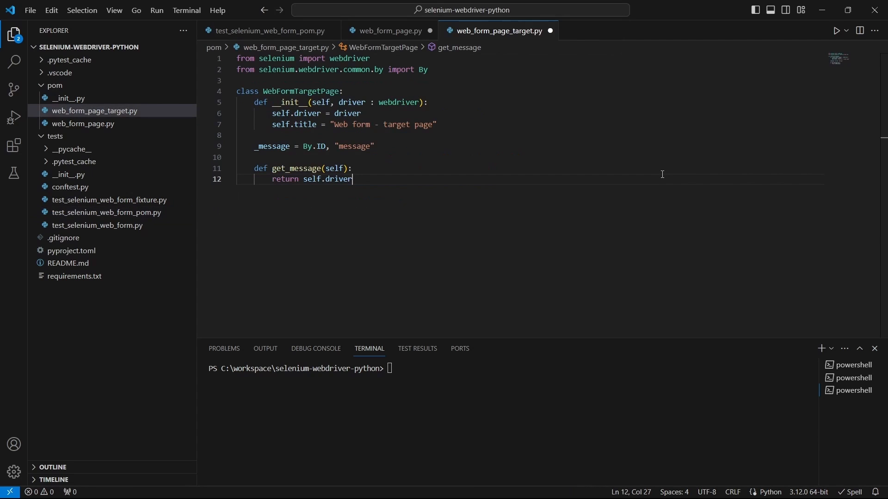
text(.find_element(By.ID, "message").text)
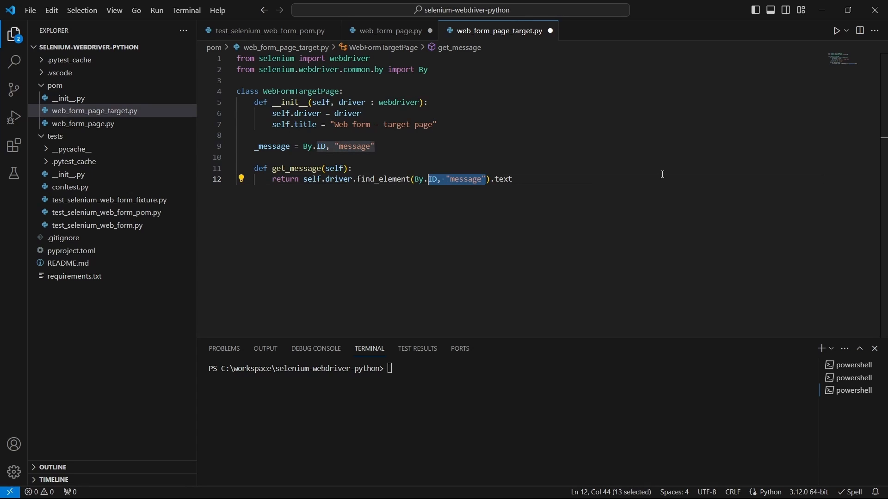
text(self._m)
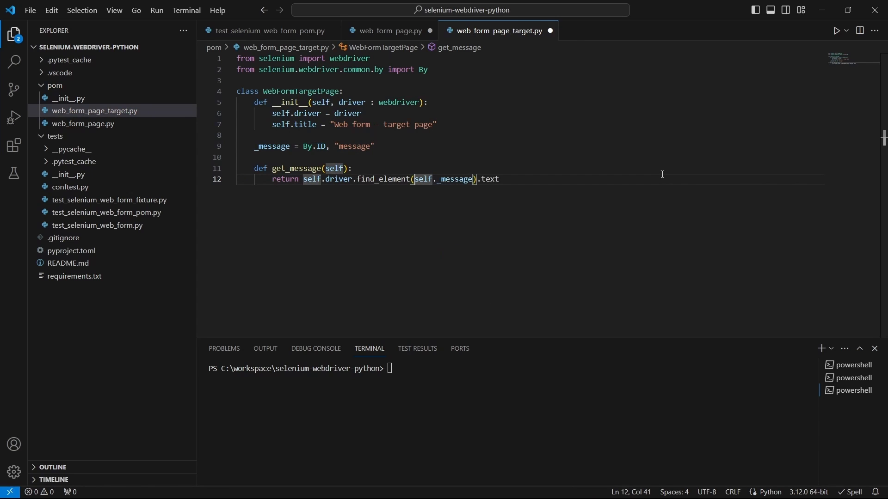
text(*)
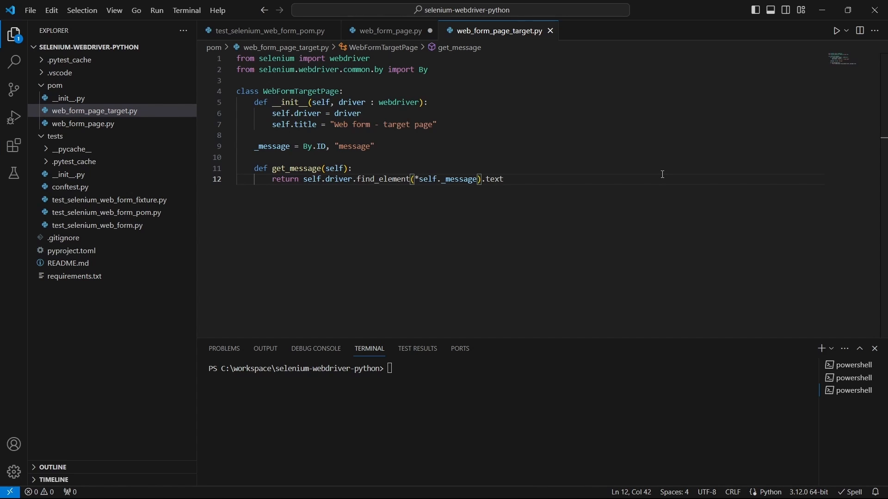
click(388, 31)
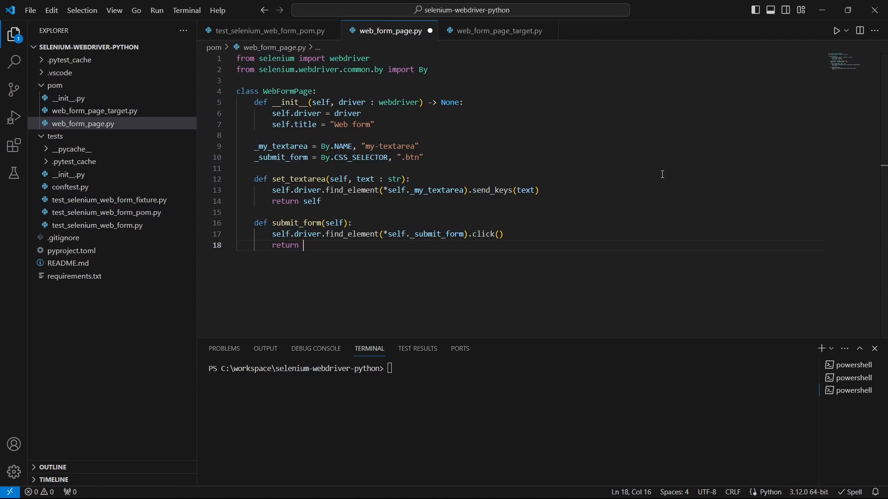
- Have submit_form return WebFormTargetPage, auto-imported from pom.web_form_page_target
text(WebFormTar)
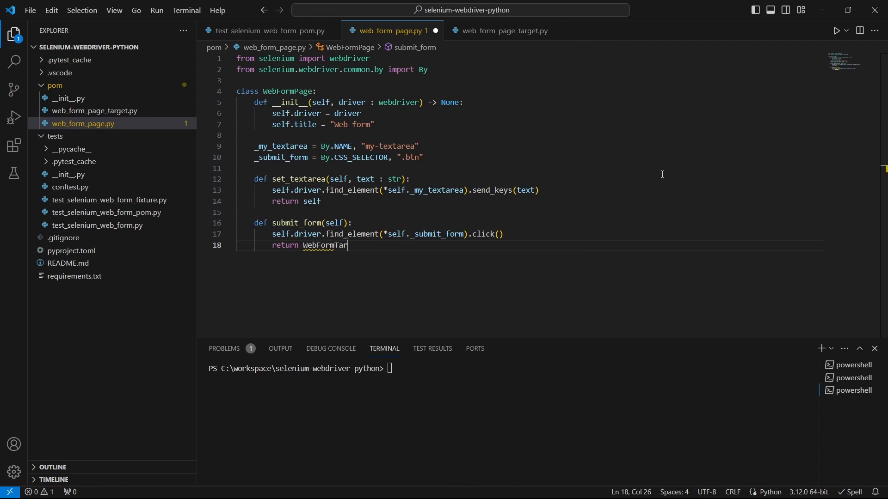
text(getPage)
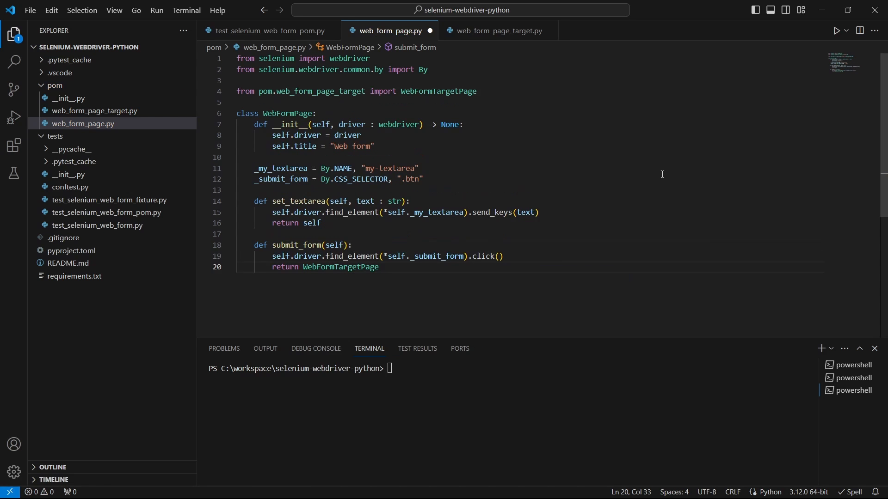
text((sel)
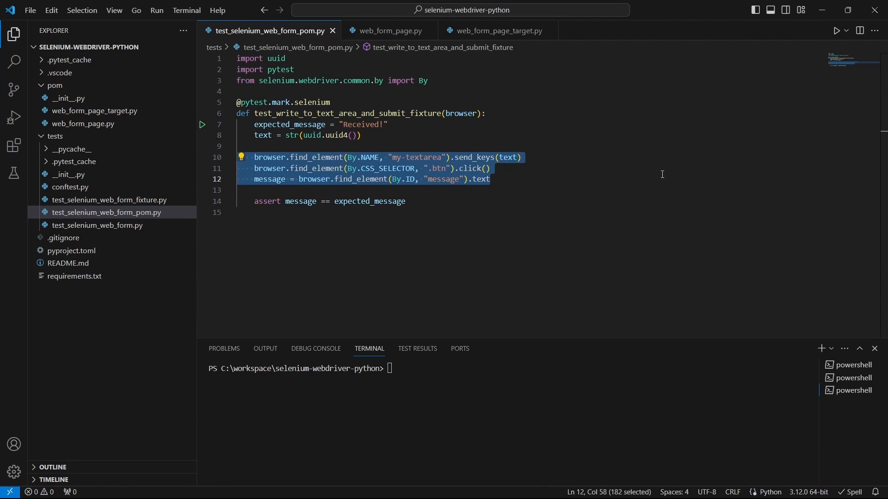
- Create web_form = WebFormPage(browser) in the test, importing from pom.web_form_page
text(web)
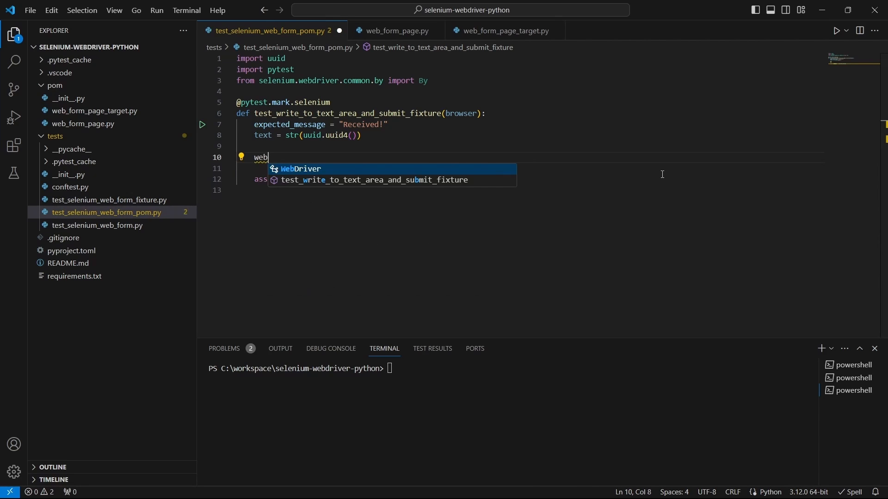
text(_form =)
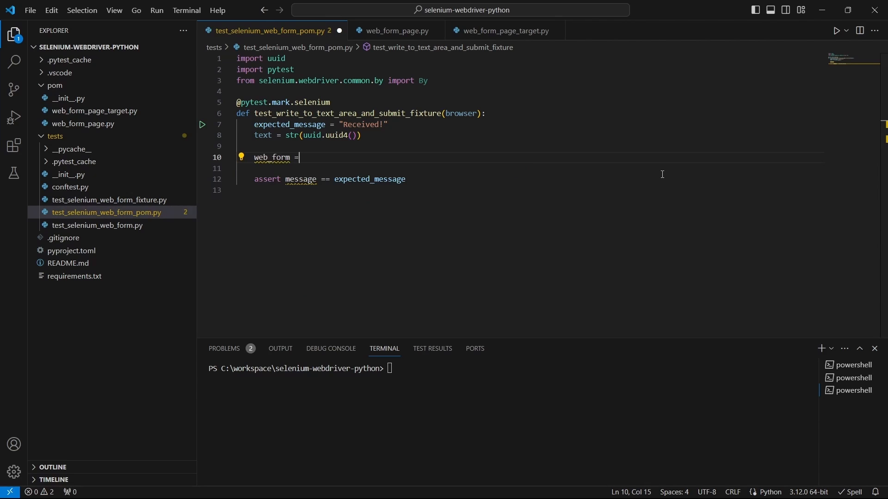
text(WebFormPage)
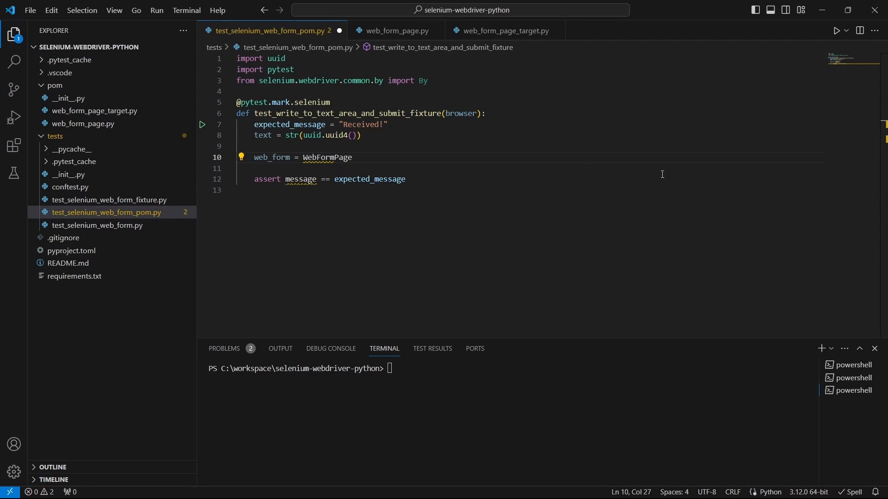
text(from pom.web_form_page import WebFormPage)
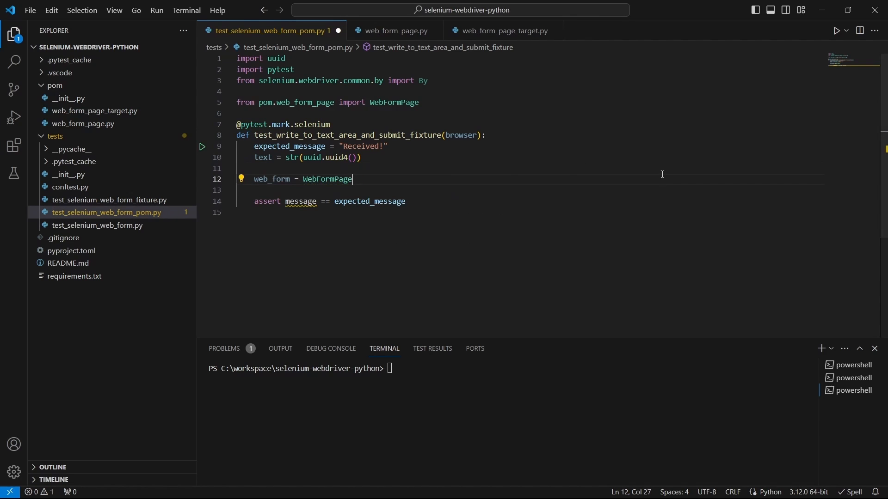
text((browser)
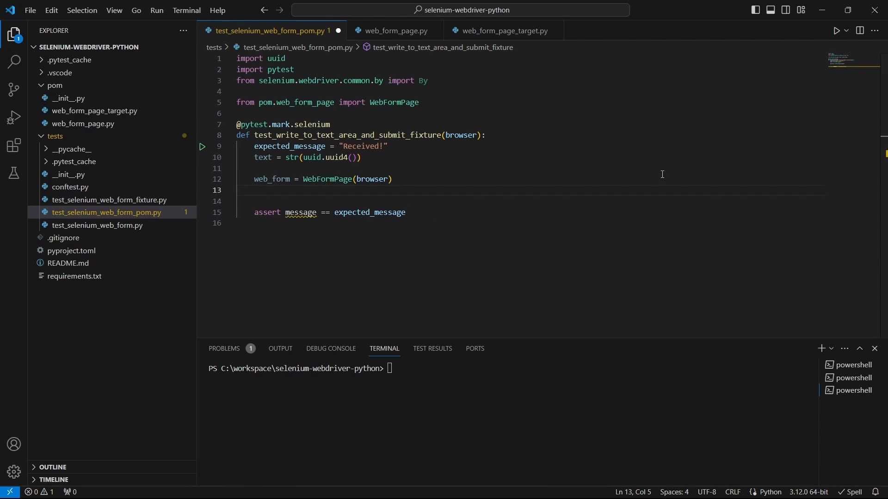
- Set message via web_form.set_textarea(text).submit_form().get_message() and save the test
text(web_form)
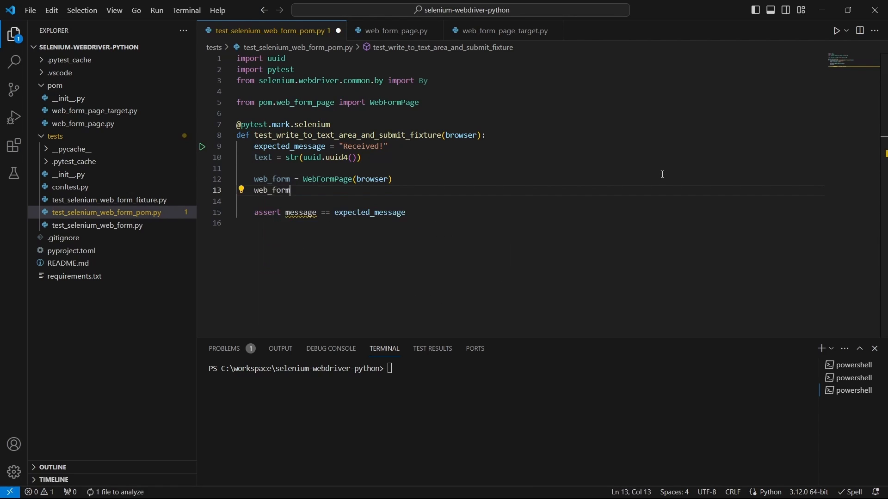
text(.set_textarea)
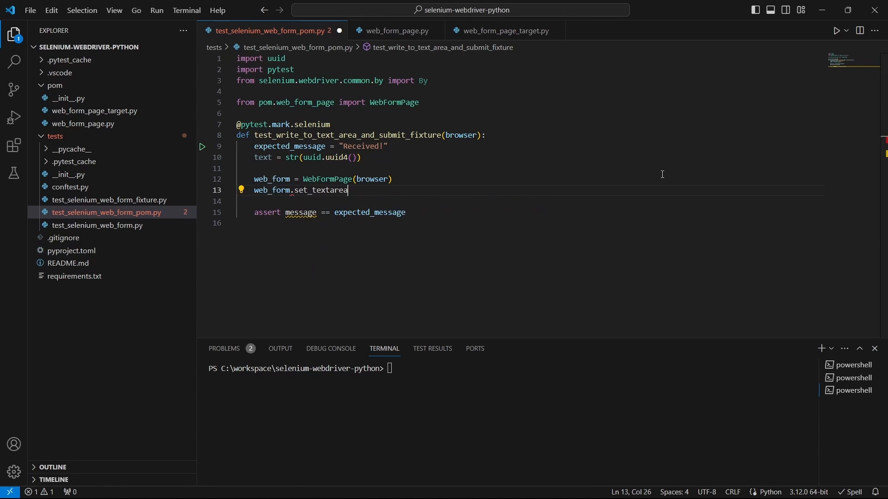
text((text)\)
text(.submit_form()
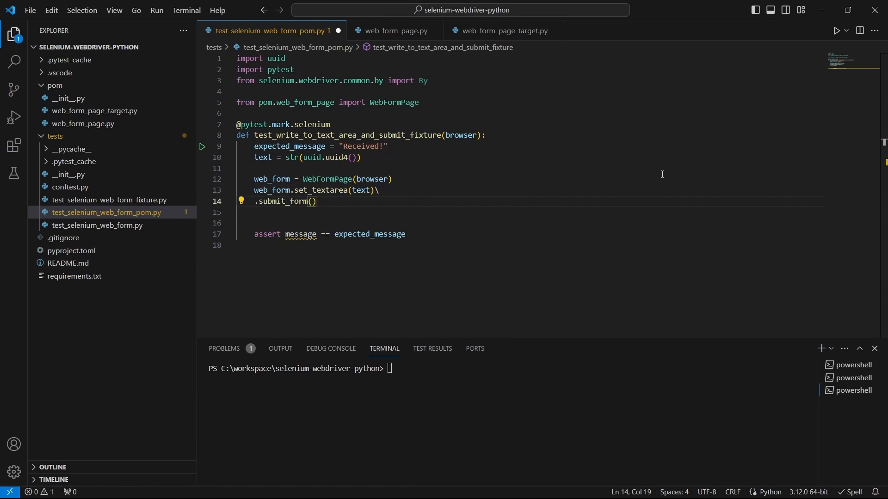
text(.)
click(530, 190)
text(m)
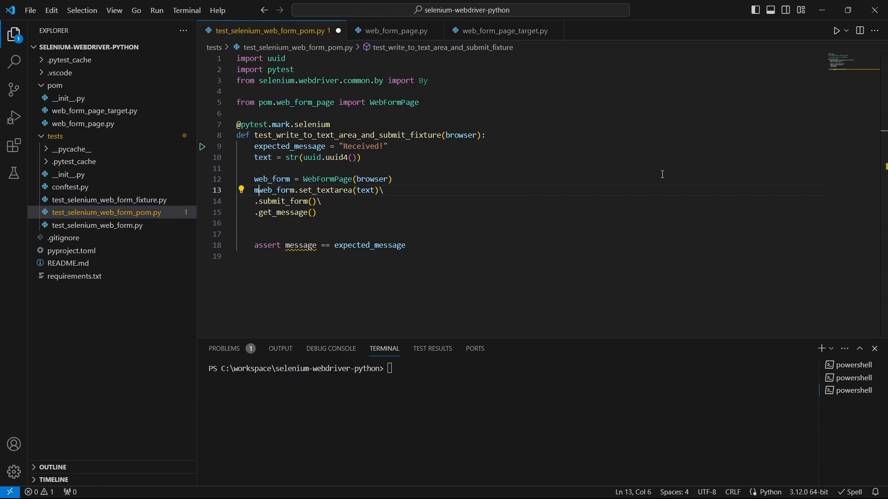
text(essage =)
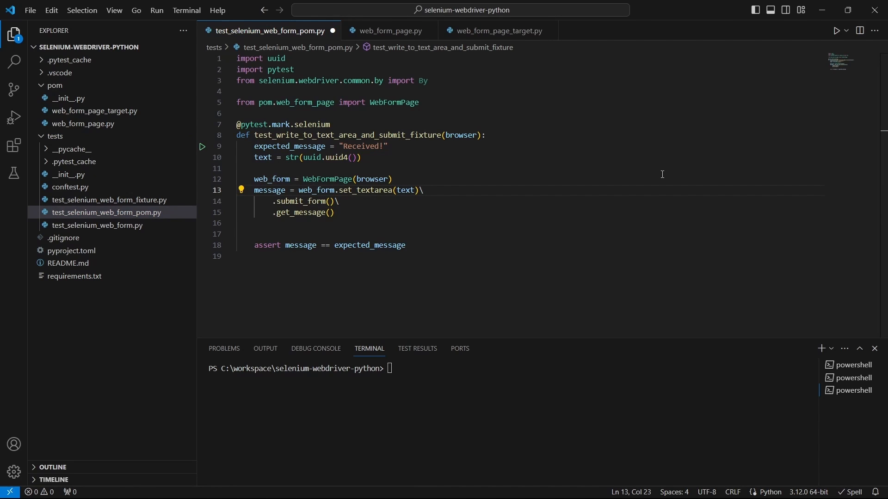
key(Enter)
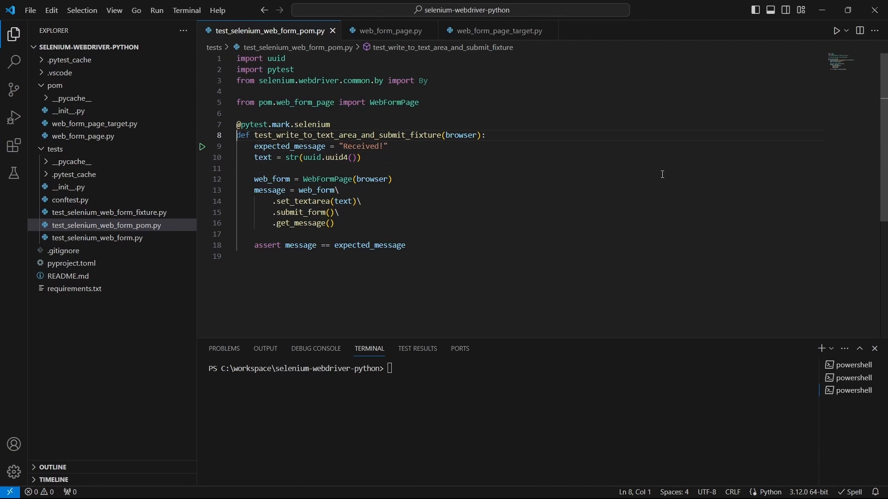
text(_p)
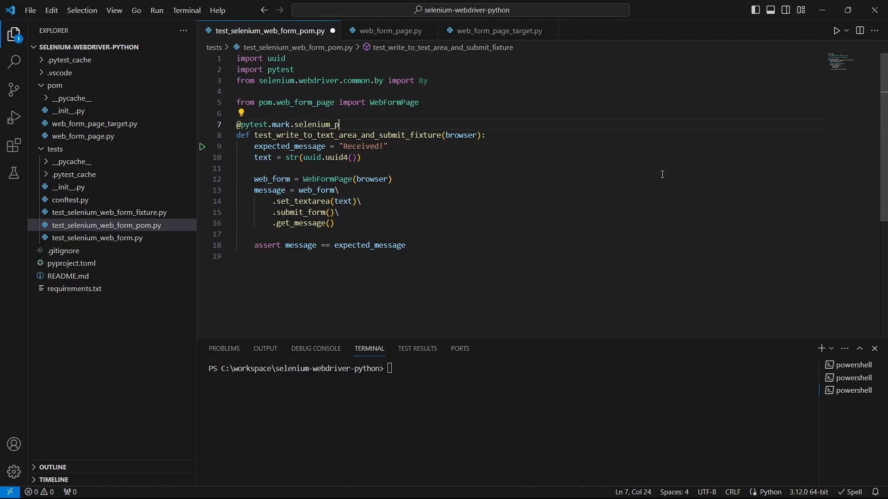
- Run 'pytest -m selenium' (1 passed, 2 deselected, one warning) and open pyproject.toml
text(py)
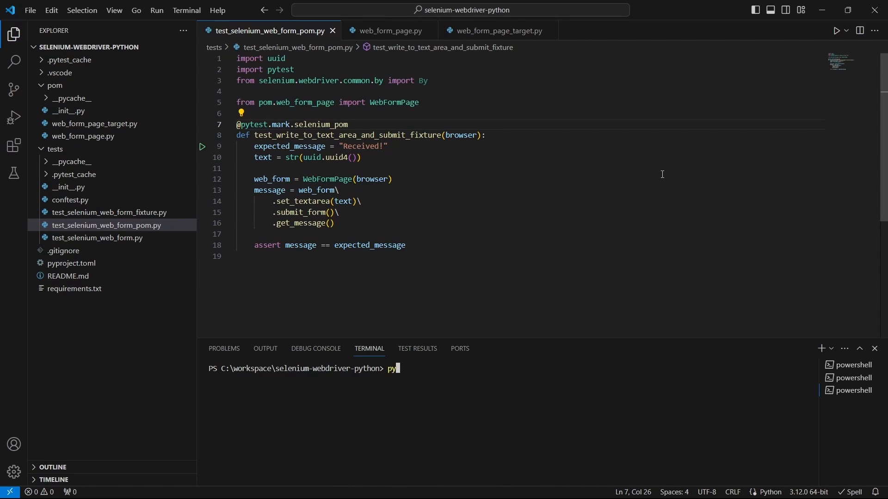
text(test -m)
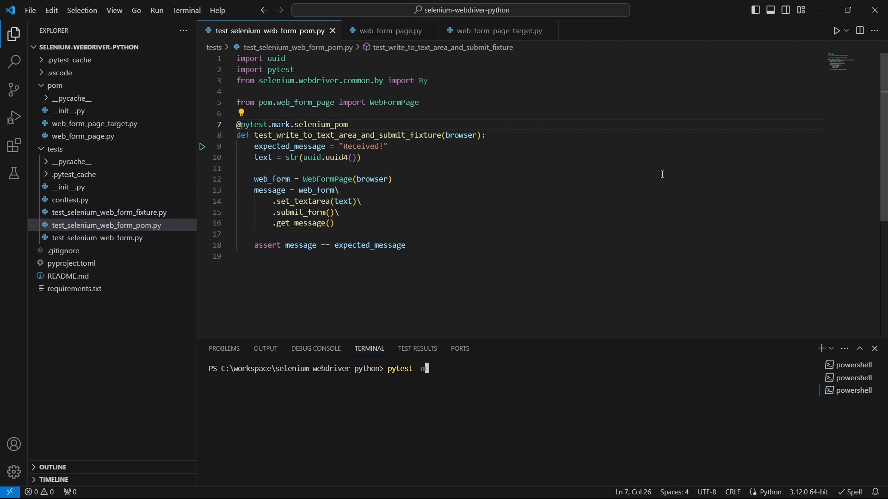
text(selenium)
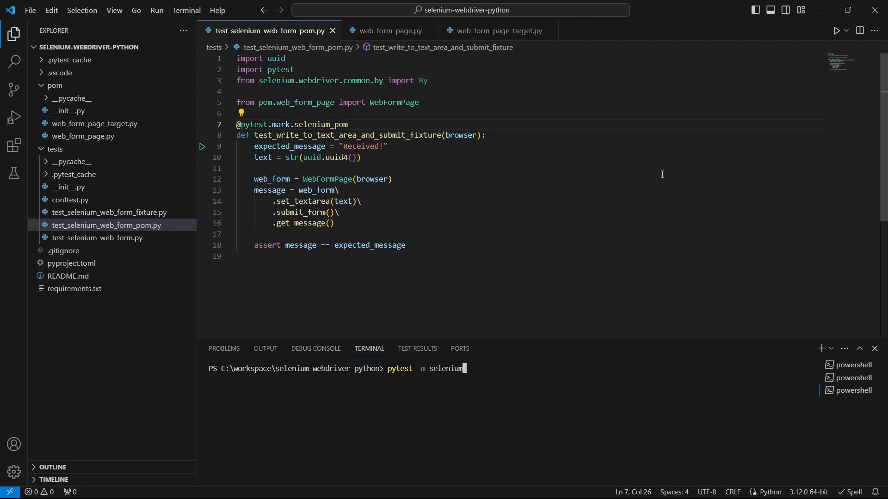
key(Return)
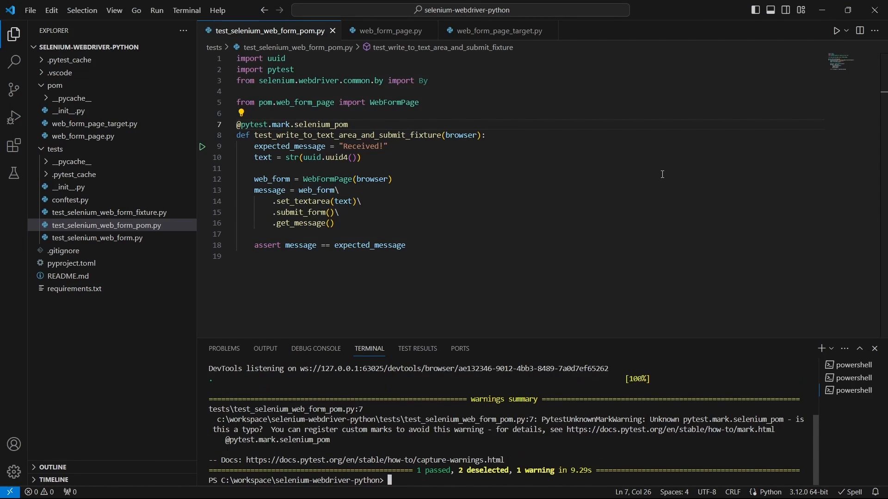
click(71, 263)
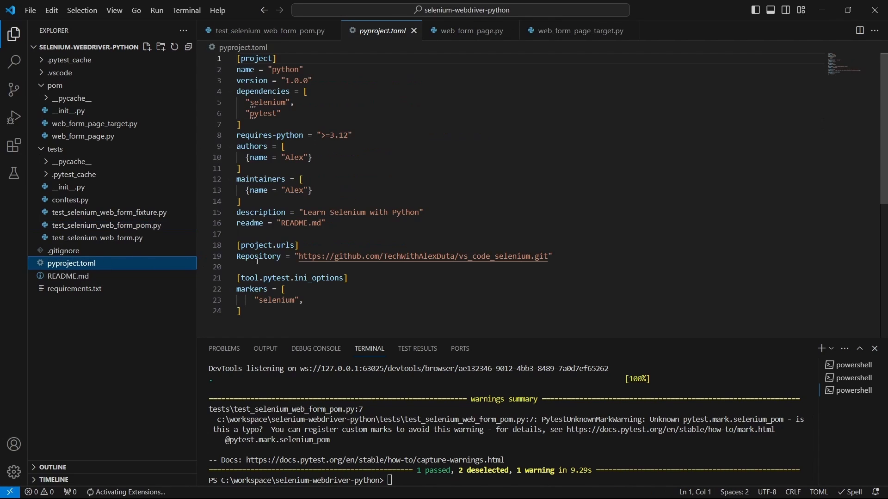